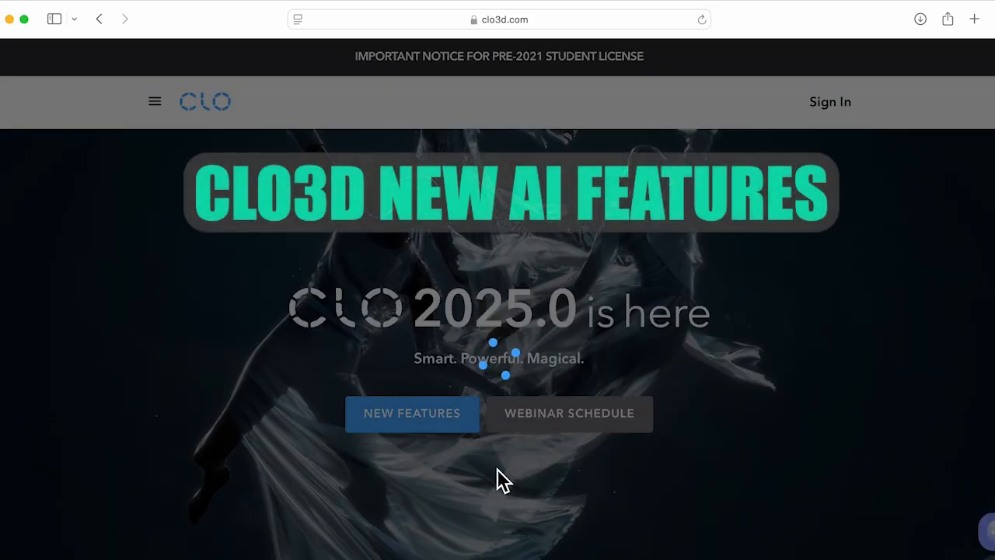
- Scroll the clo3d.com 2025.0 features page past Keyframe Animation, Pattern Drafter and Avatar to Render | Depth of Field
scroll(down, 3)
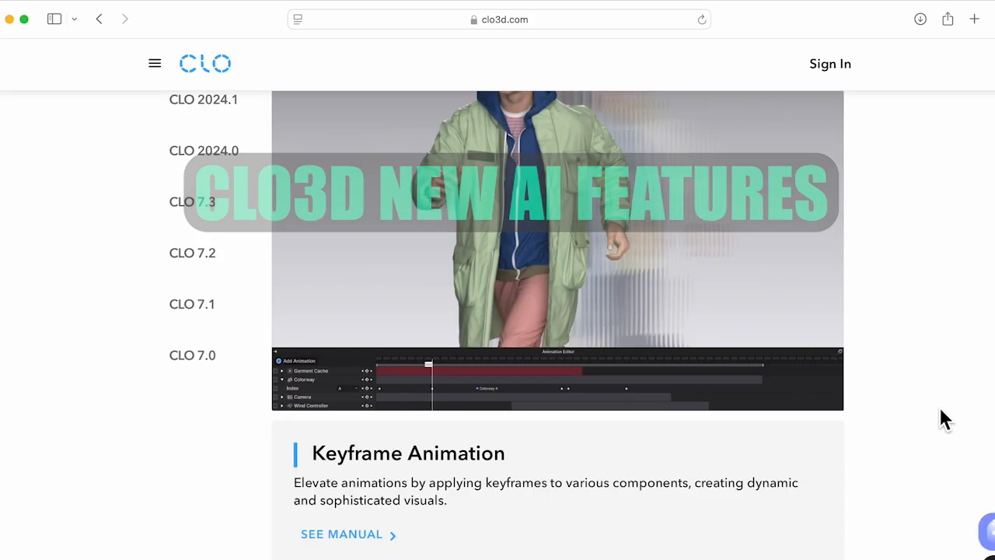
scroll(down, 3)
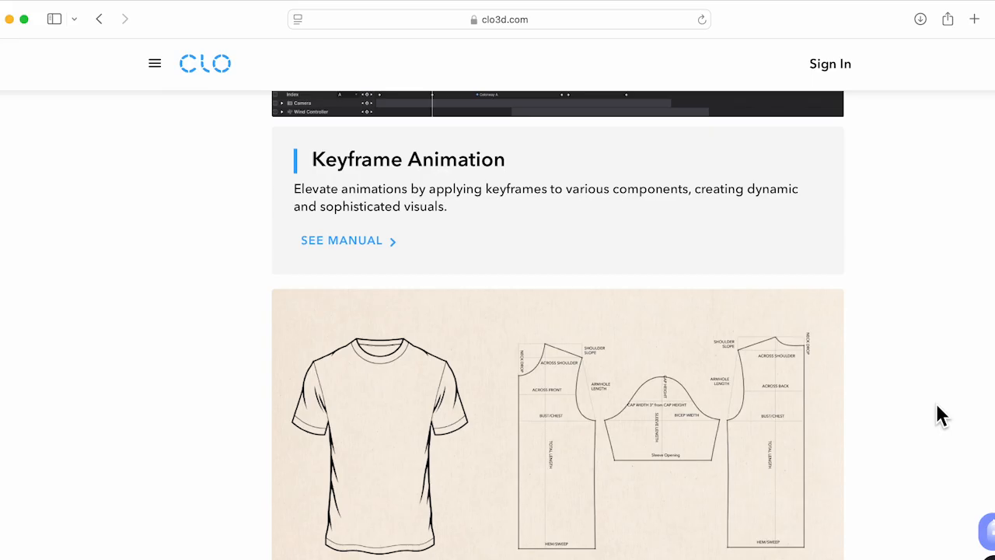
scroll(down, 3)
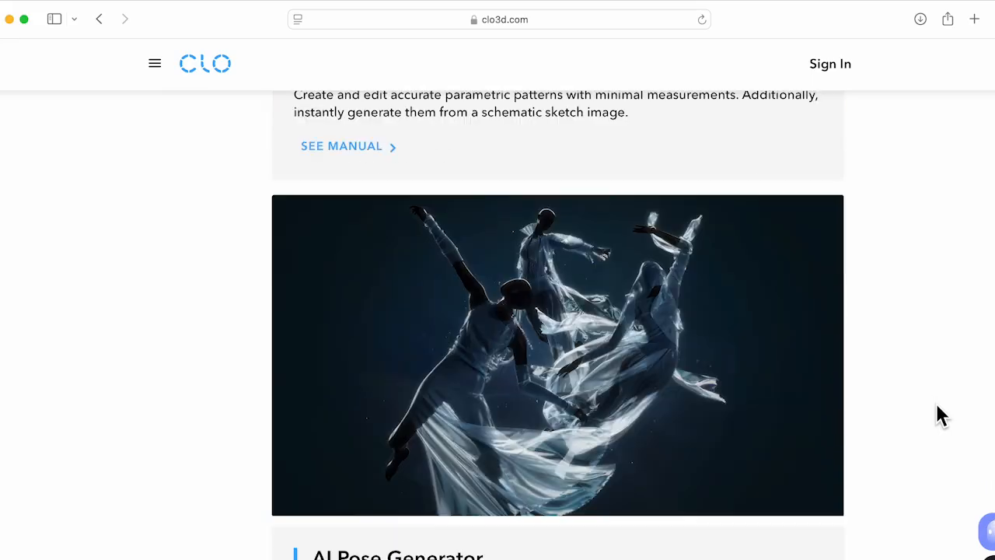
scroll(down, 3)
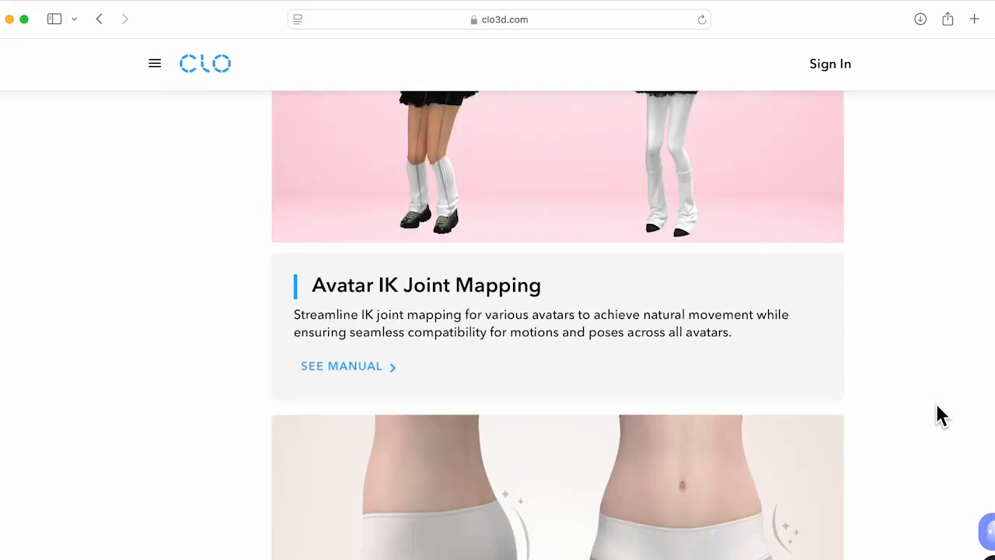
scroll(down, 3)
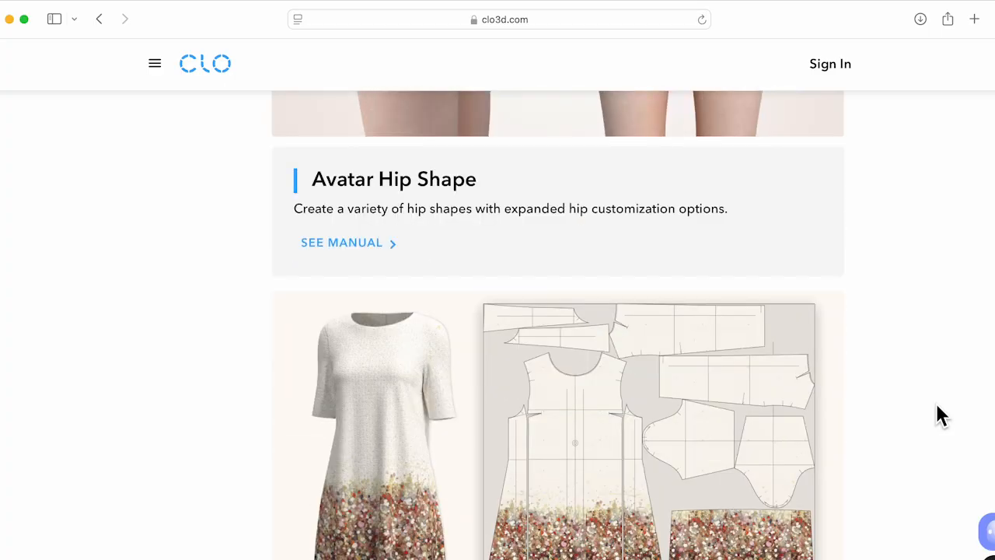
scroll(down, 3)
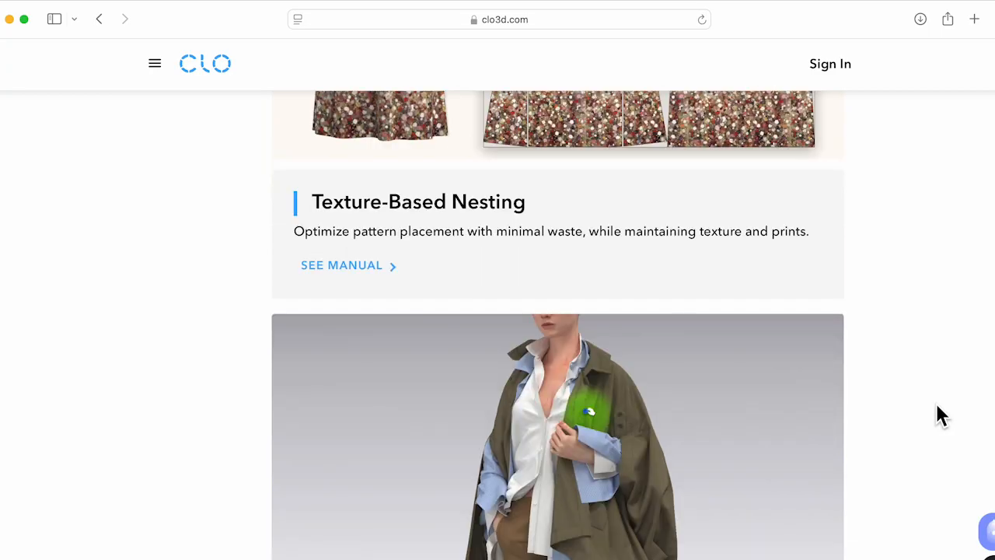
scroll(down, 3)
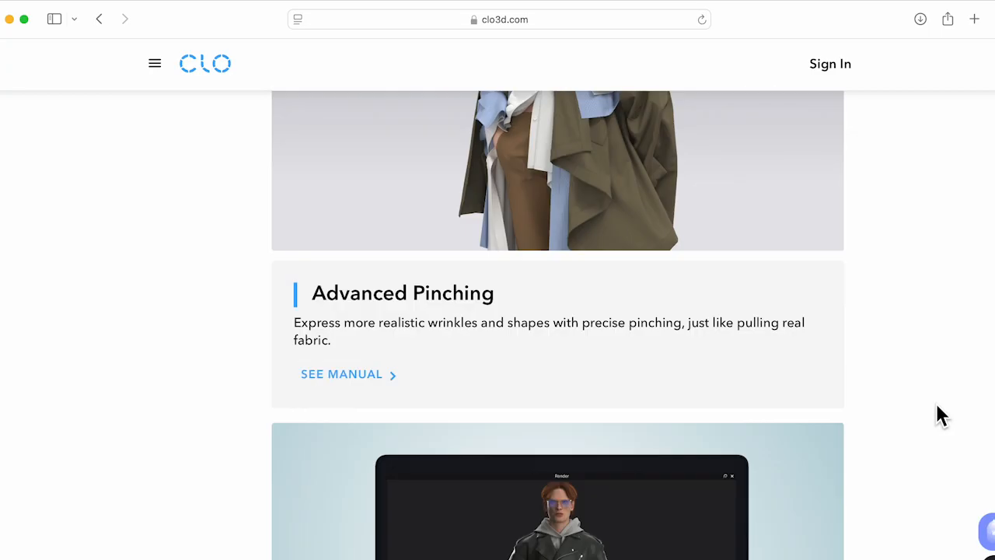
scroll(down, 3)
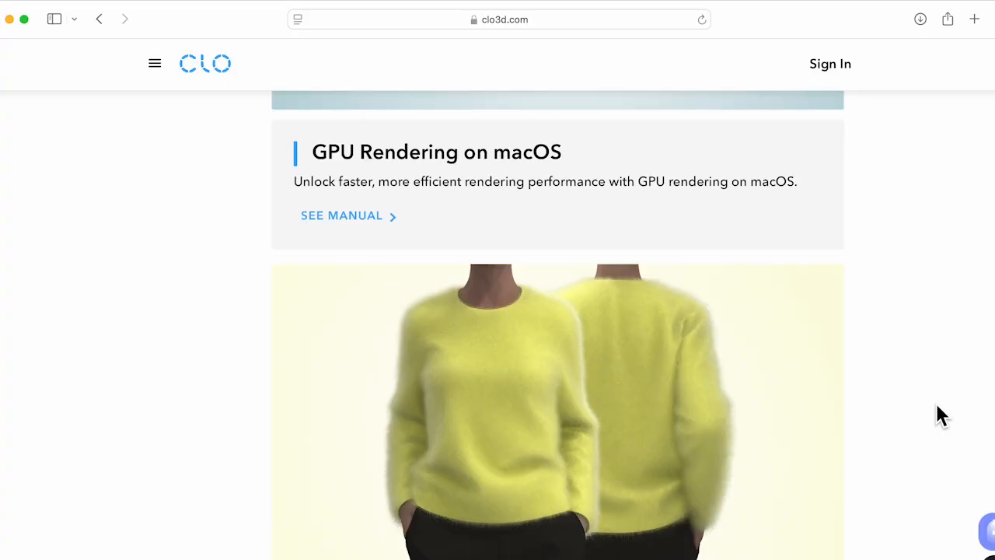
scroll(down, 3)
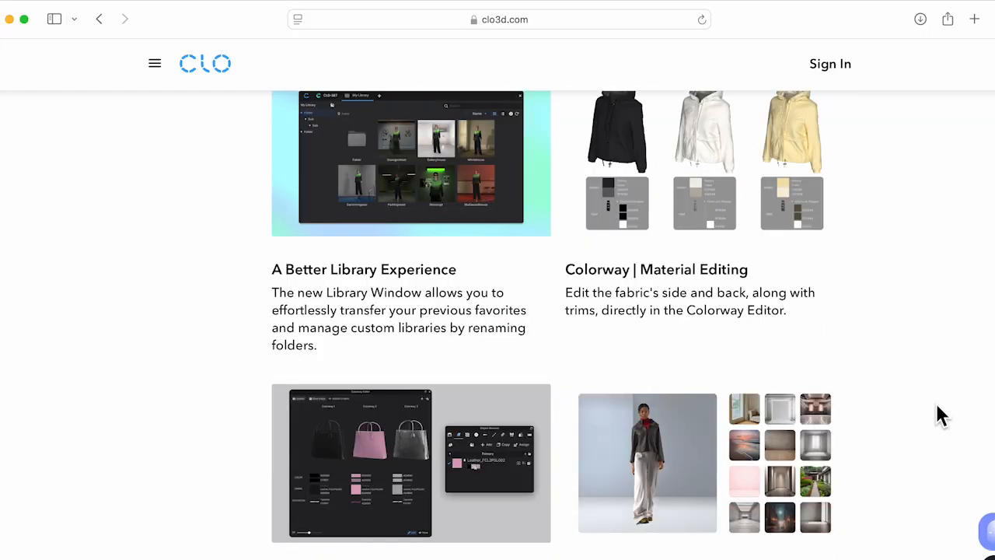
scroll(down, 3)
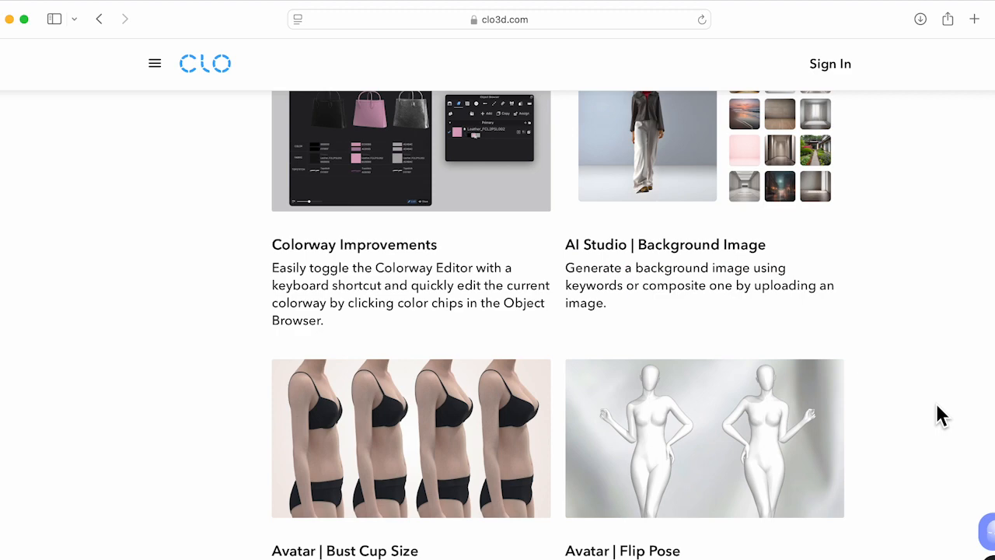
scroll(down, 3)
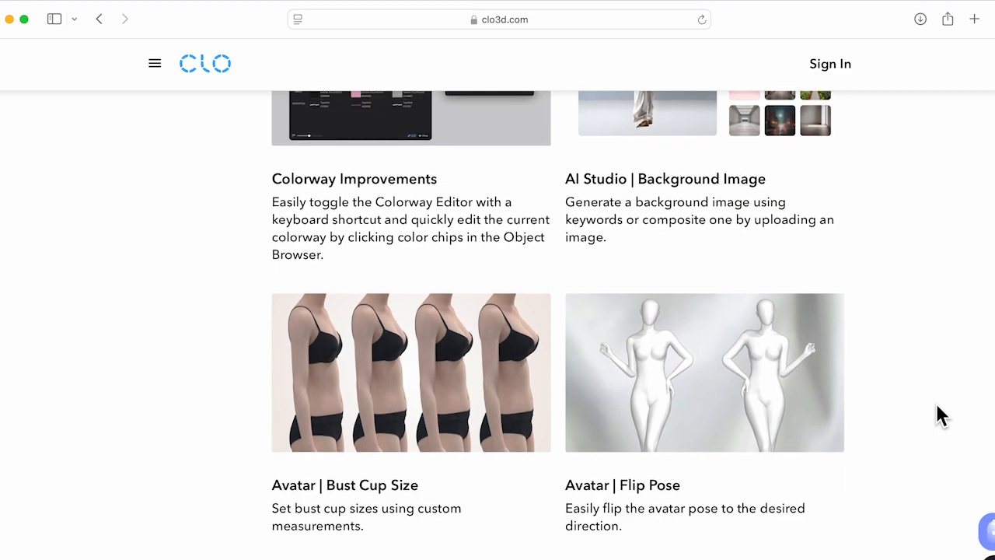
scroll(down, 3)
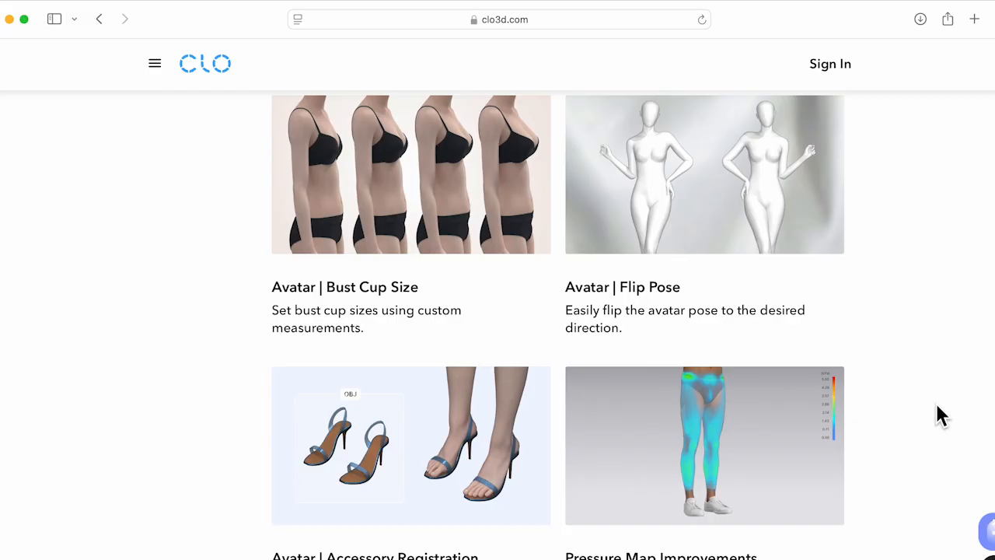
scroll(down, 3)
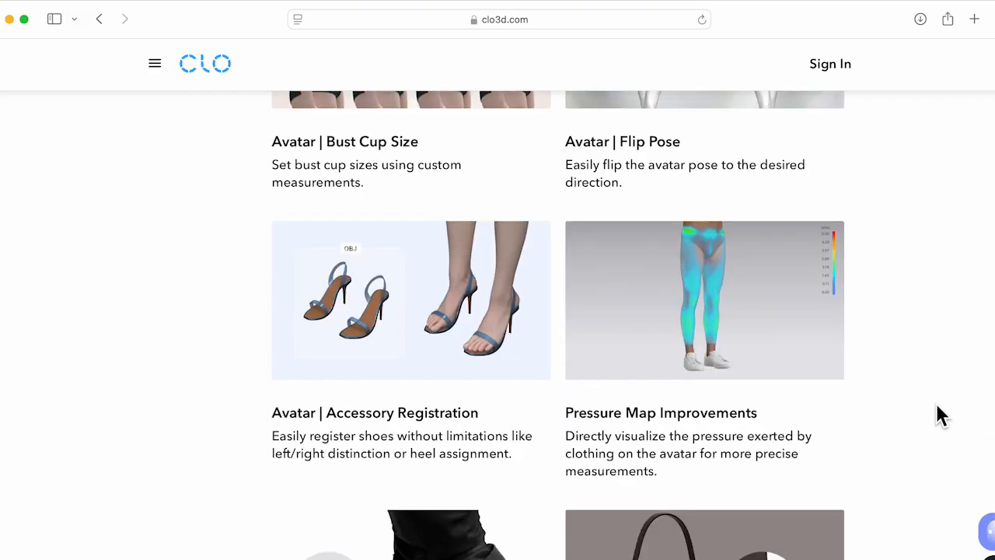
scroll(down, 3)
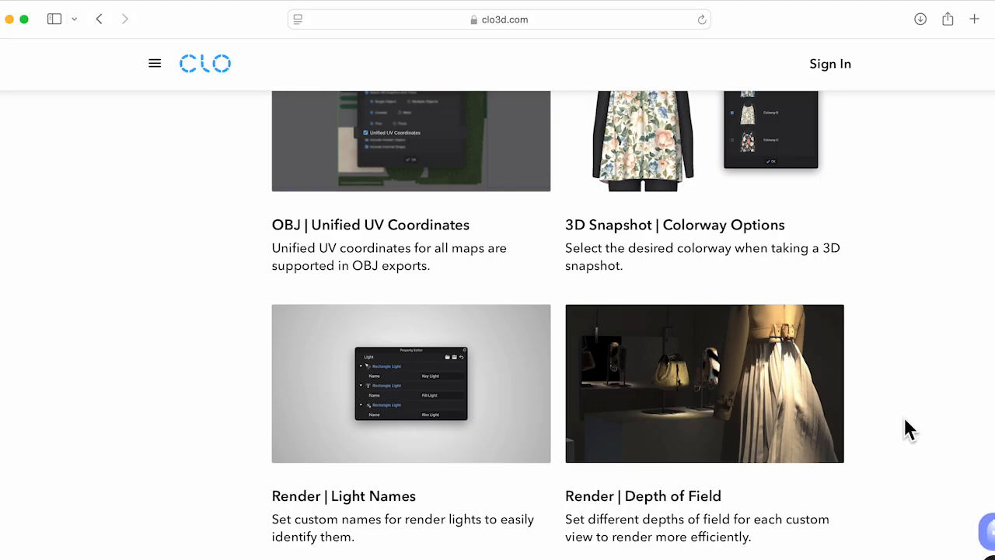
scroll(up, 3)
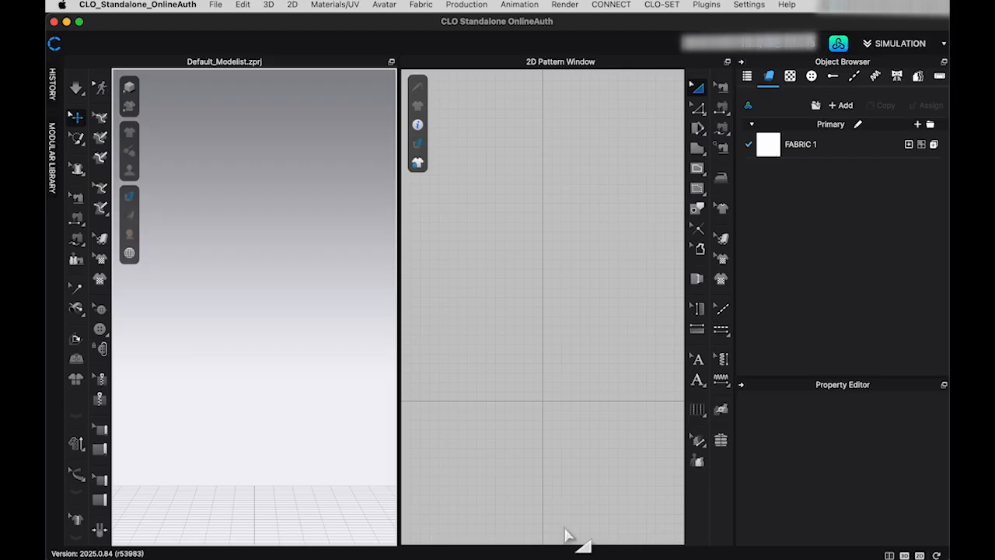
mouse_move(521, 148)
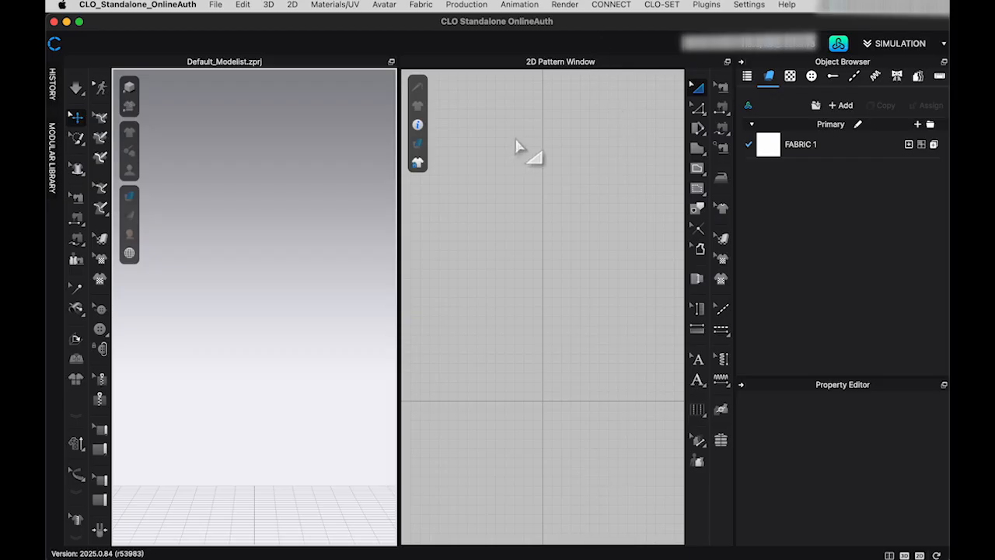
mouse_move(845, 84)
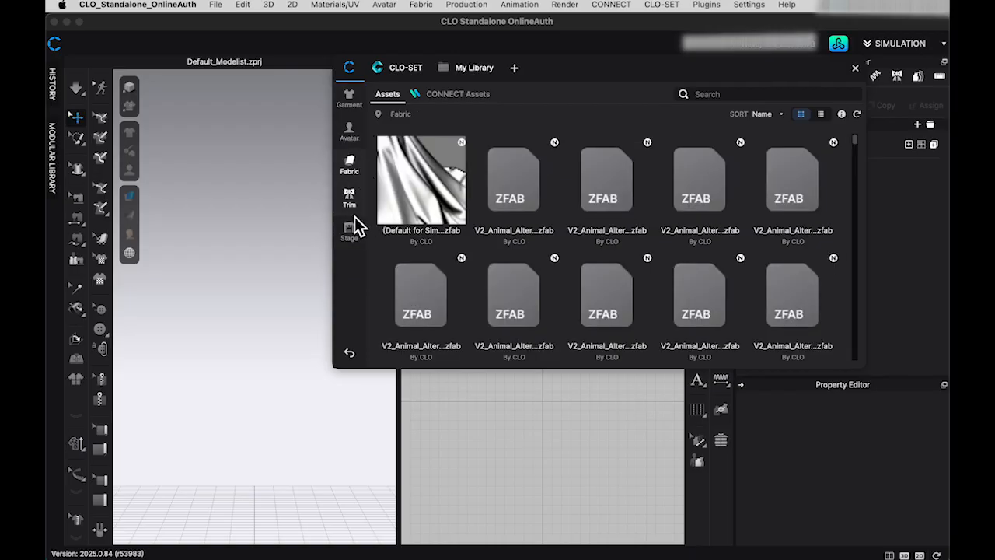
- Browse the Trim and Stage library categories, then revert to the previous library and confirm with Proceed
click(349, 199)
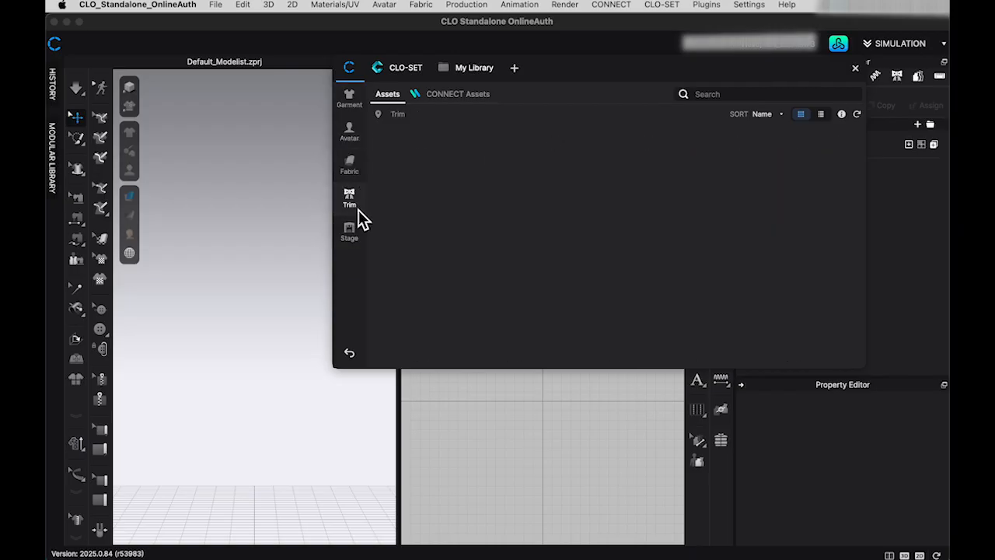
click(348, 231)
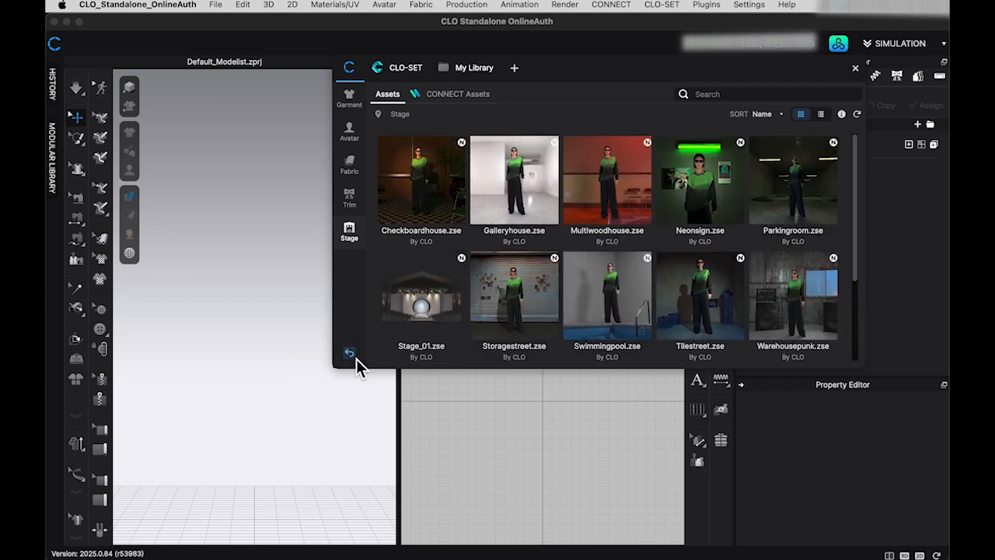
click(349, 352)
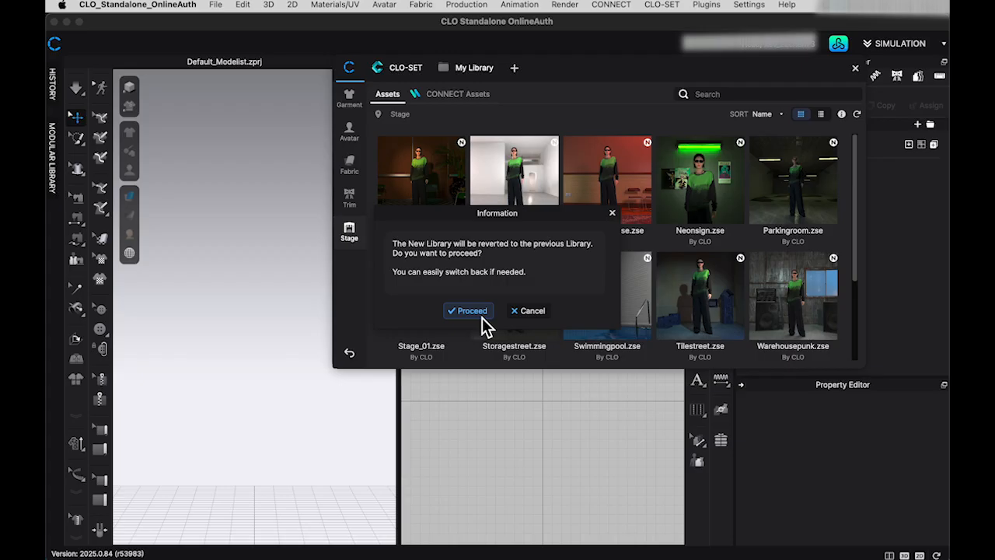
click(468, 311)
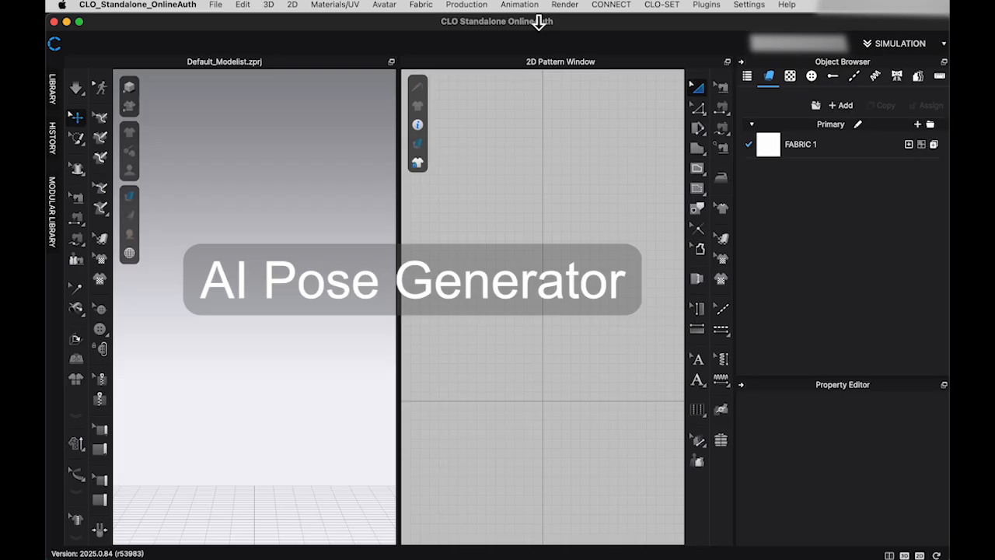
mouse_move(454, 54)
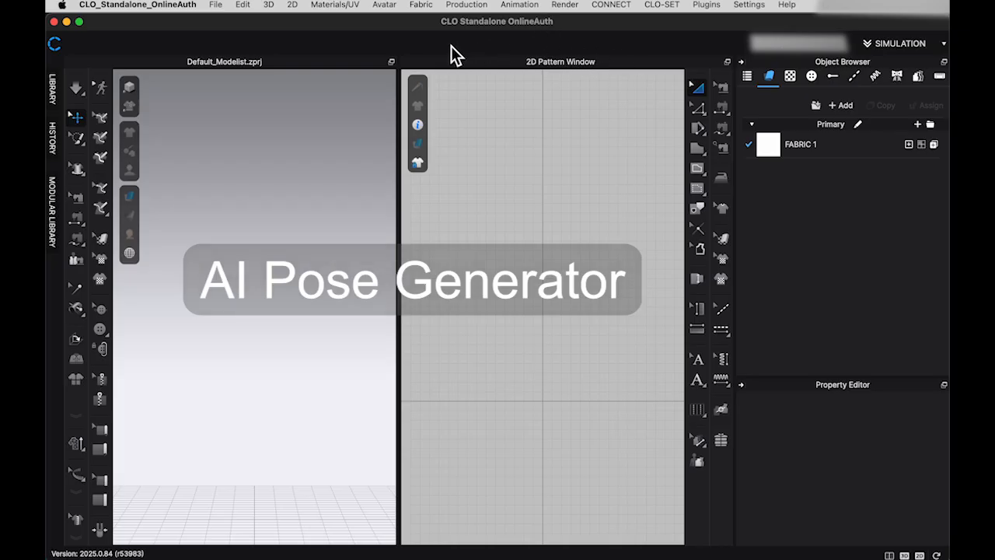
- Launch the AI Pose Generator (Beta) from the Avatar menu and set Gender to Female
click(384, 5)
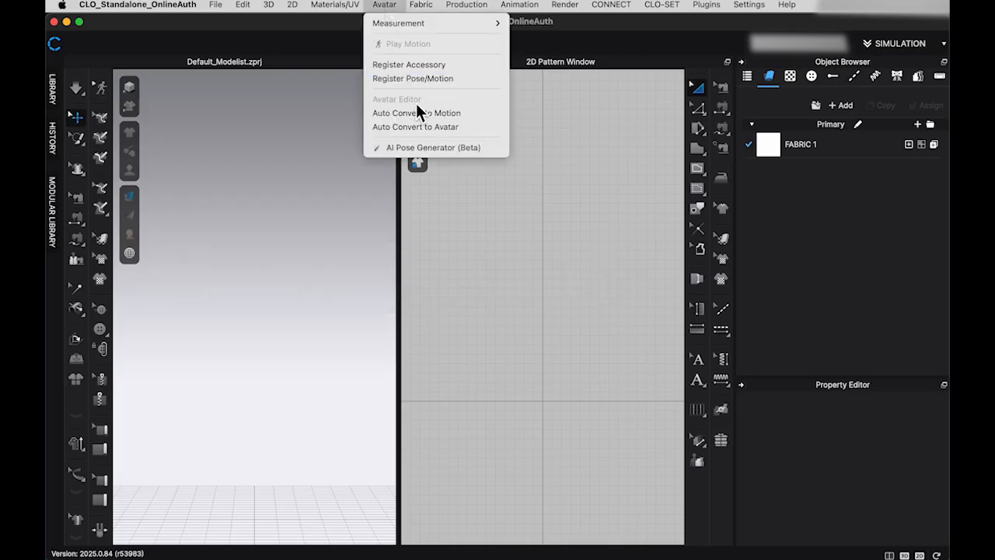
mouse_move(432, 148)
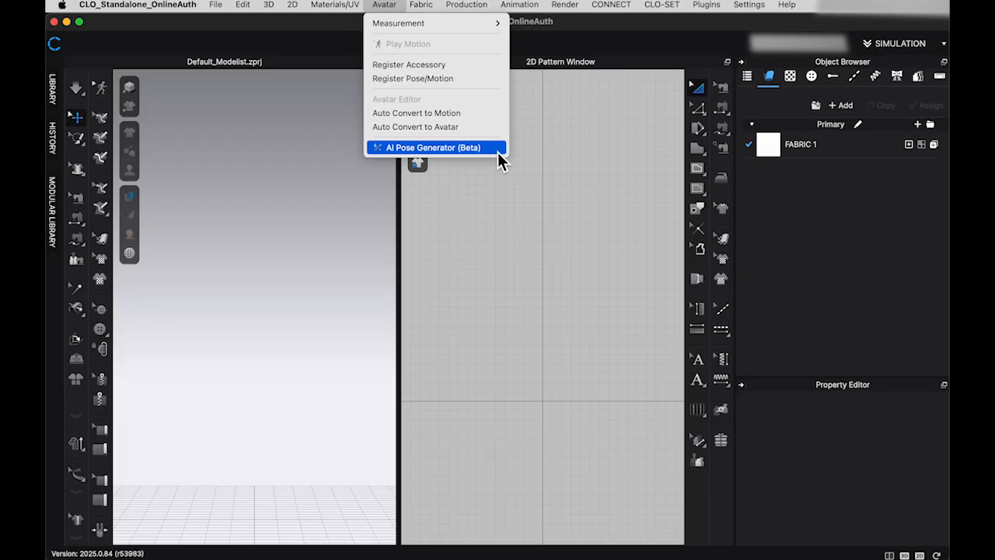
click(436, 146)
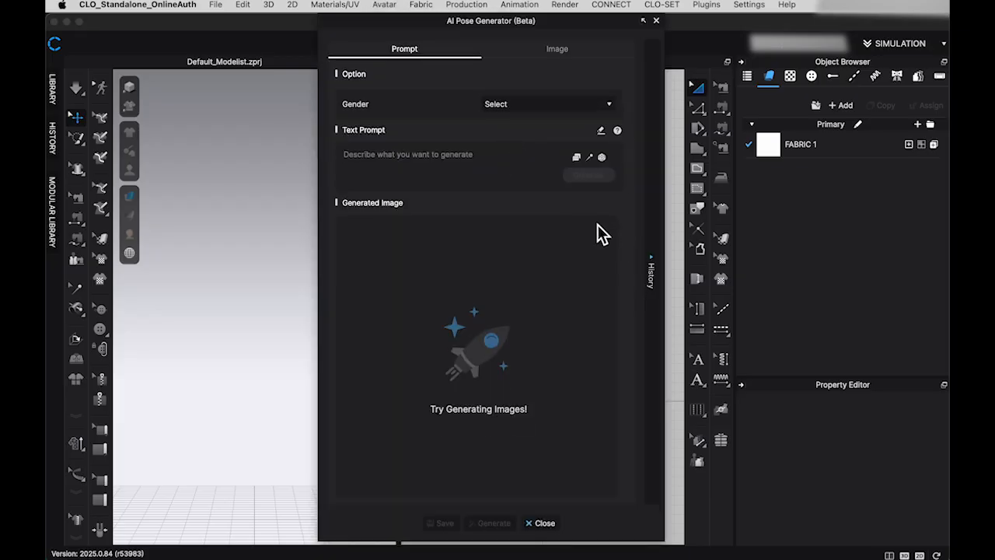
click(548, 103)
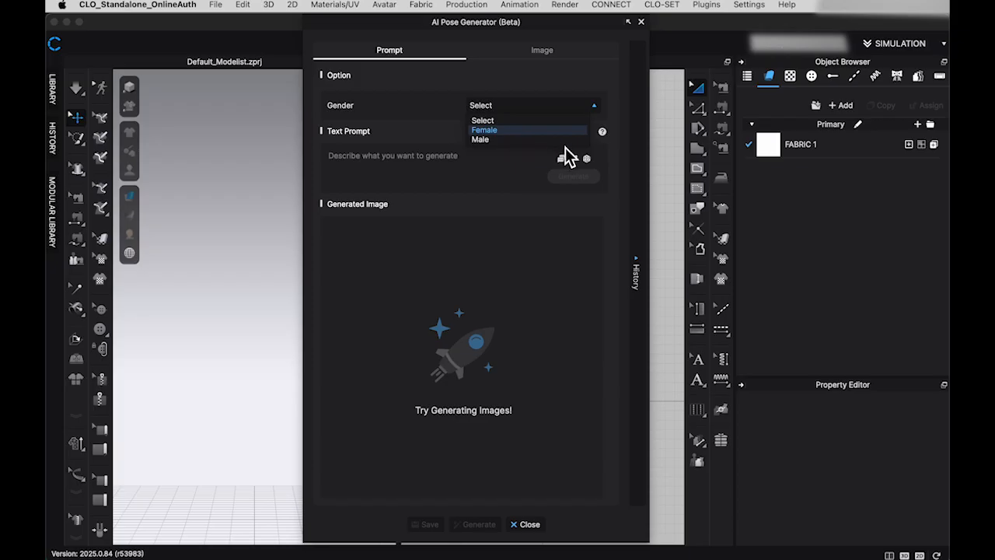
click(483, 131)
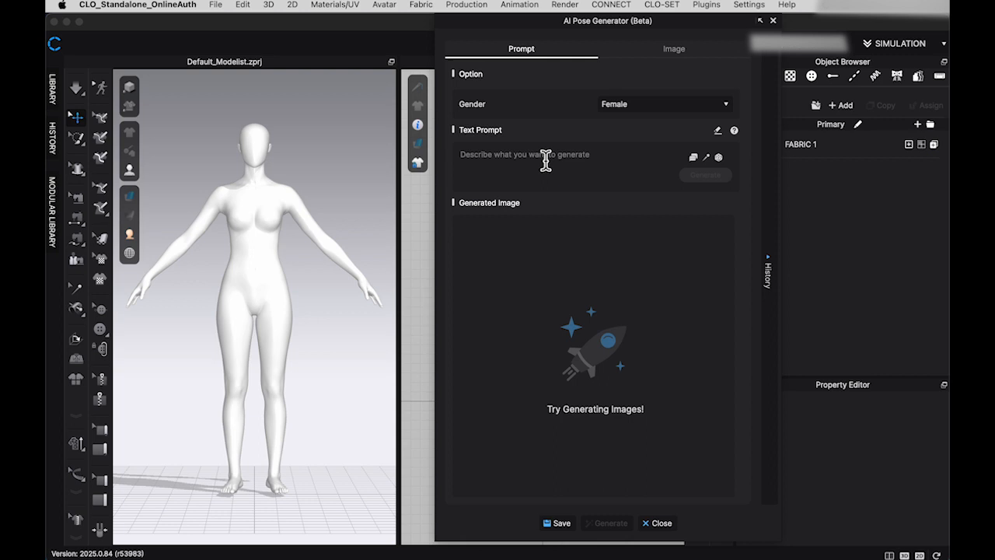
- Enter the text prompt 'Runway walking pose' and generate the pose
text(Runway)
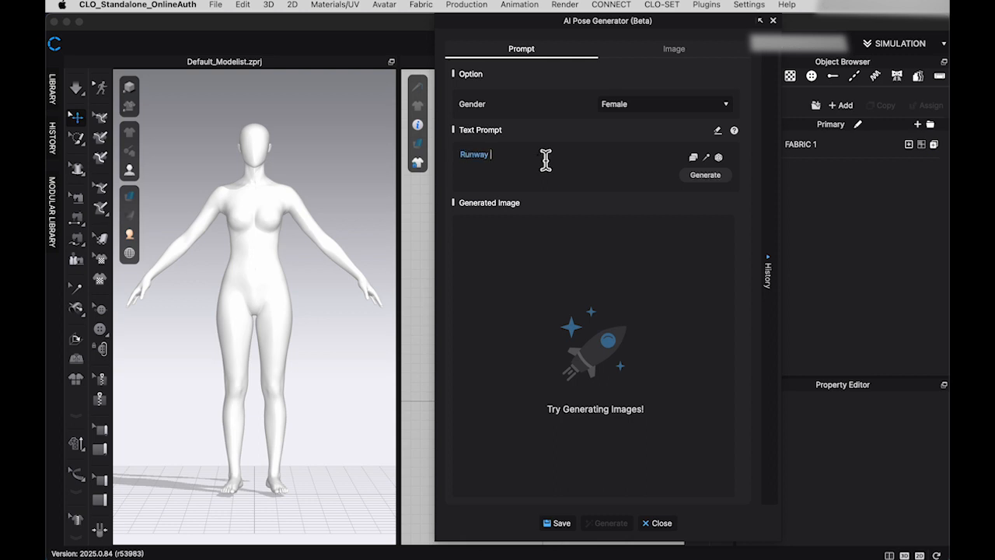
text(walk)
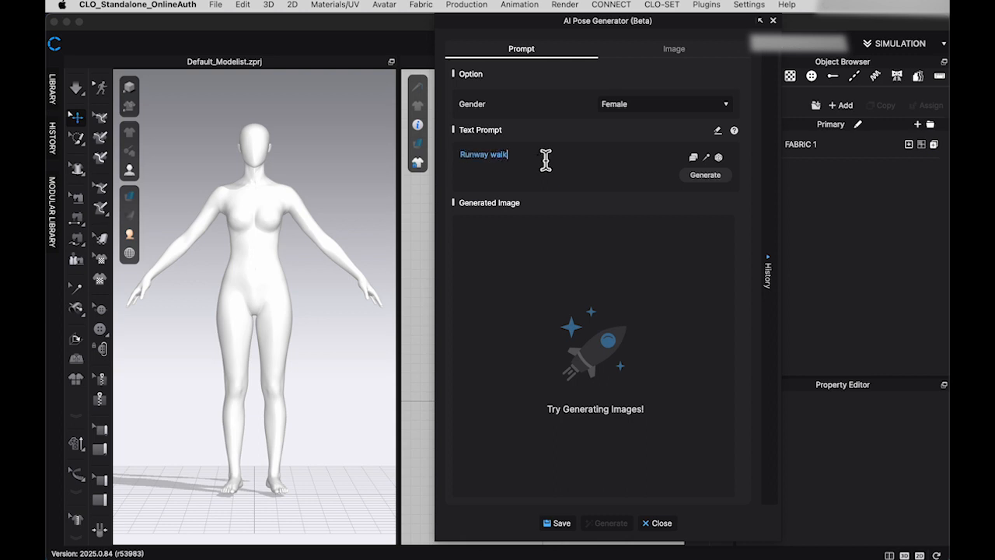
text(ing pose)
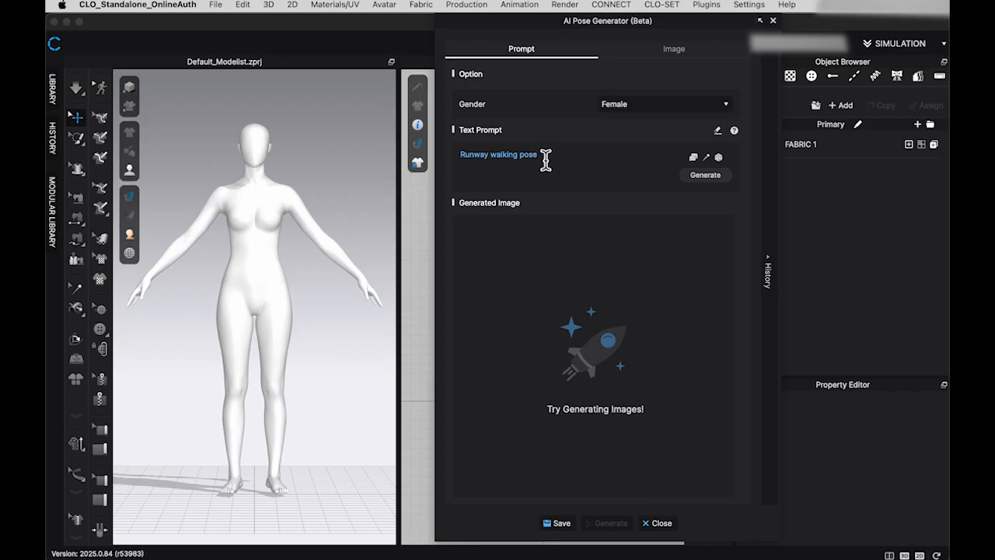
click(704, 174)
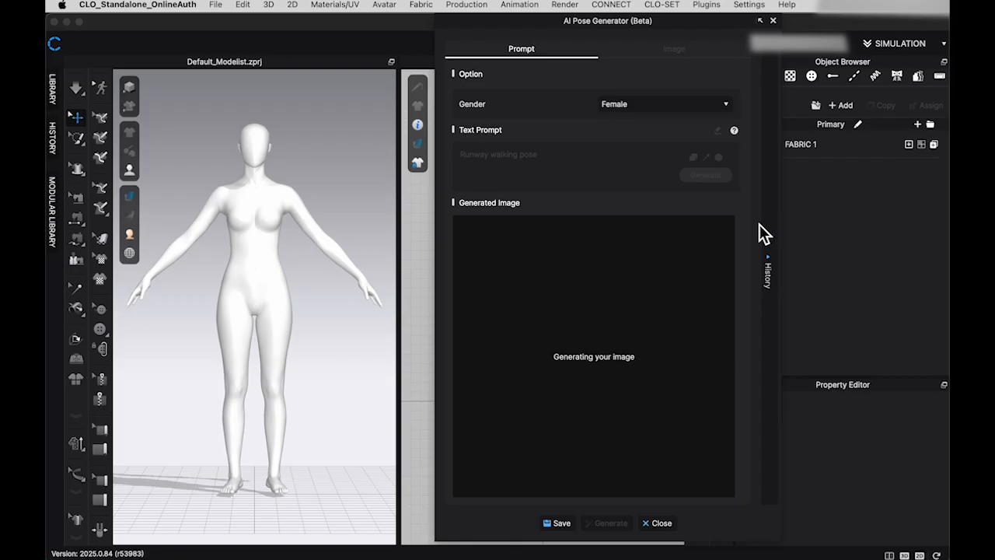
mouse_move(811, 230)
text(AI female pose 1)
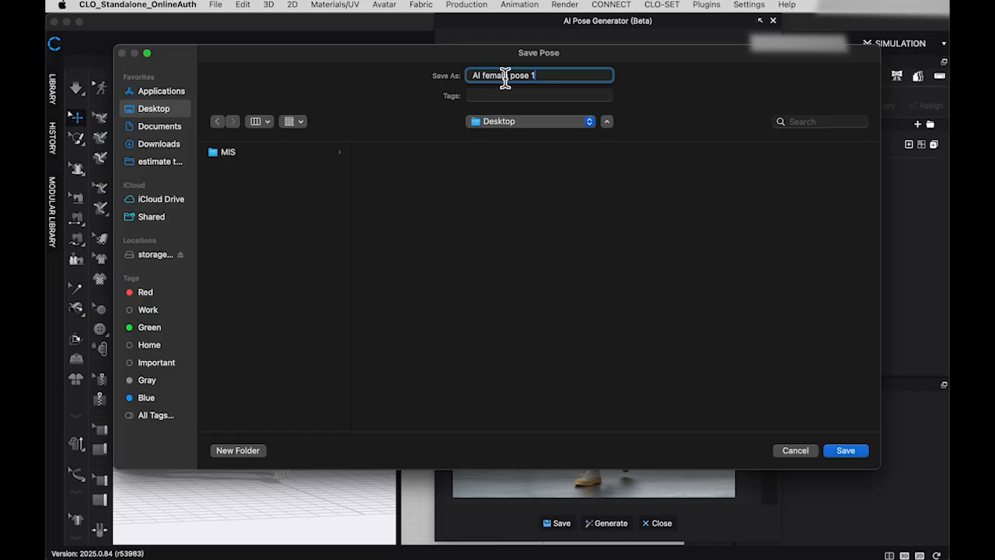
- Save the pose to the Desktop, load the FV2.1 female avatar and apply the saved AI female pose 1 file
click(846, 450)
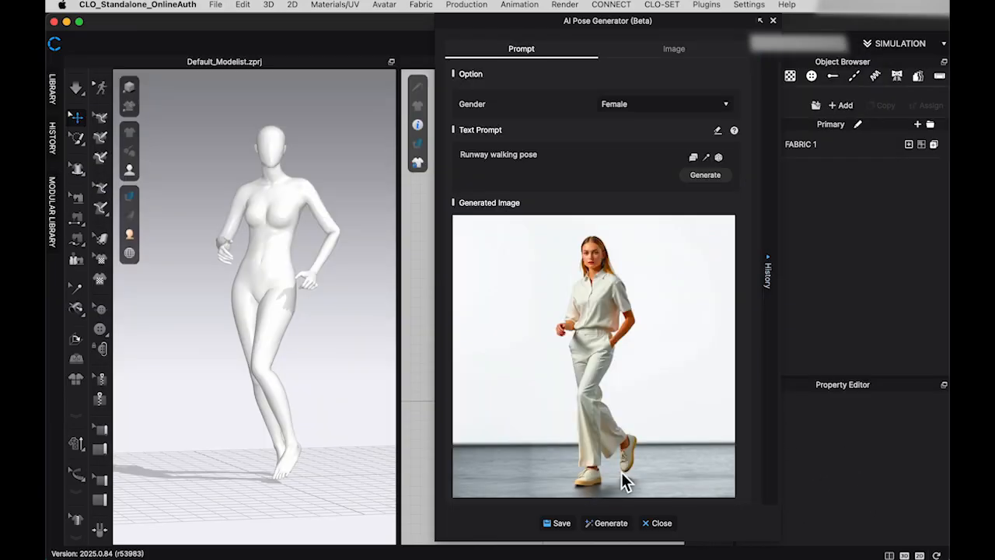
mouse_move(656, 522)
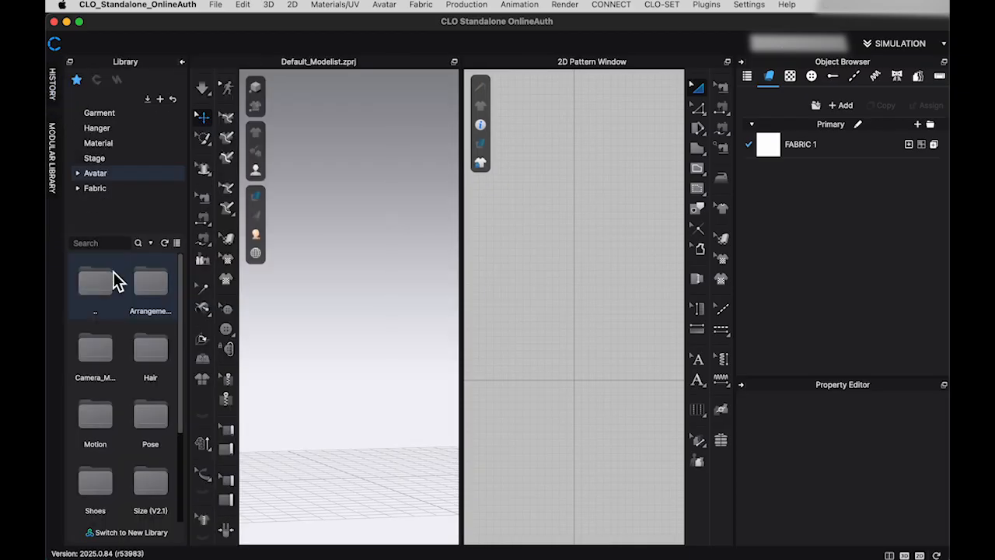
scroll(down, 3)
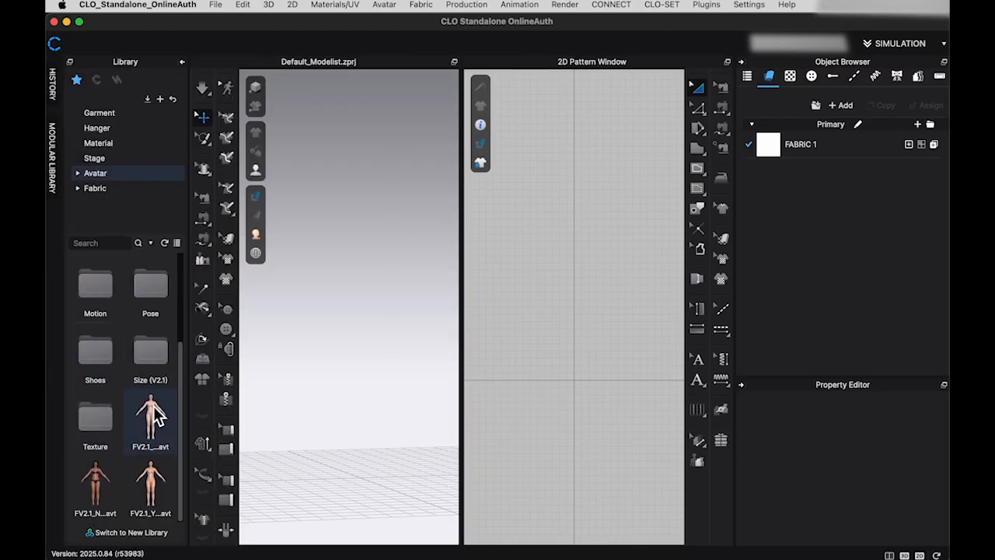
double_click(149, 417)
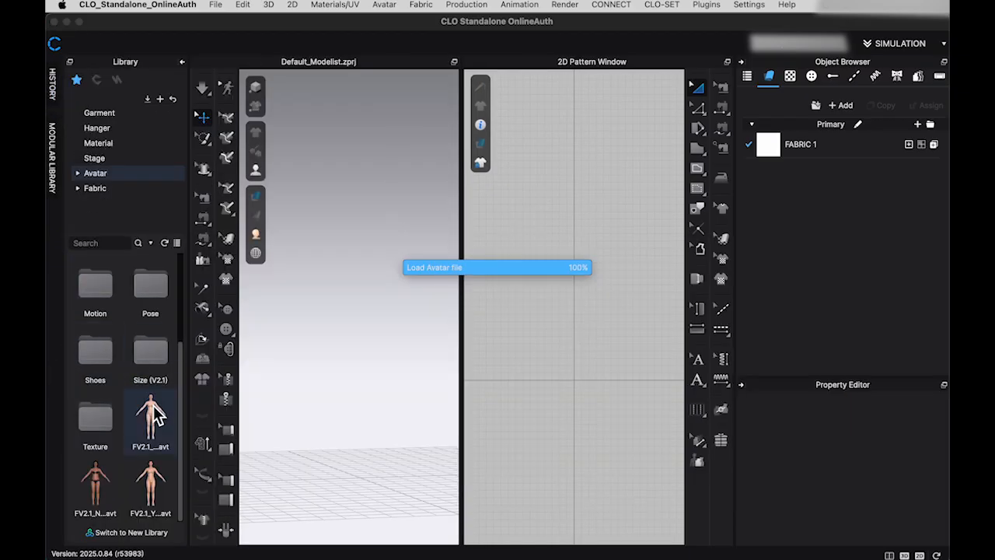
click(215, 5)
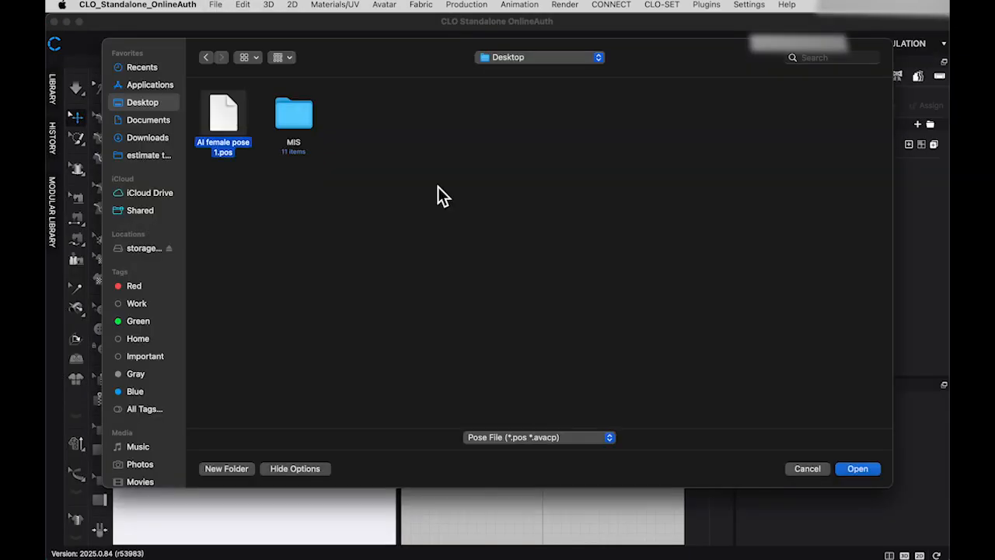
click(858, 468)
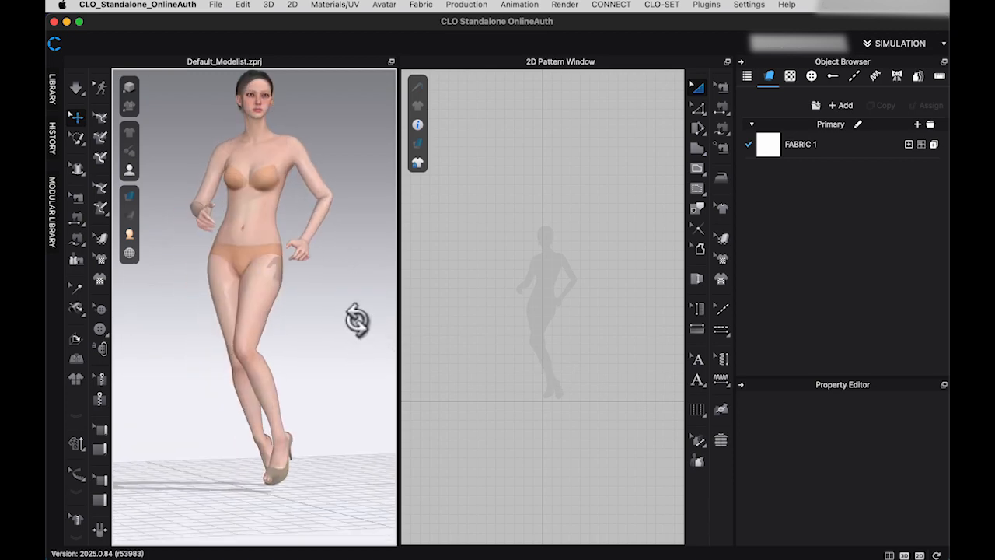
- Adjust the avatar's joints with the Avatar Joint tool and save the pose as 'Revised female A'
click(241, 358)
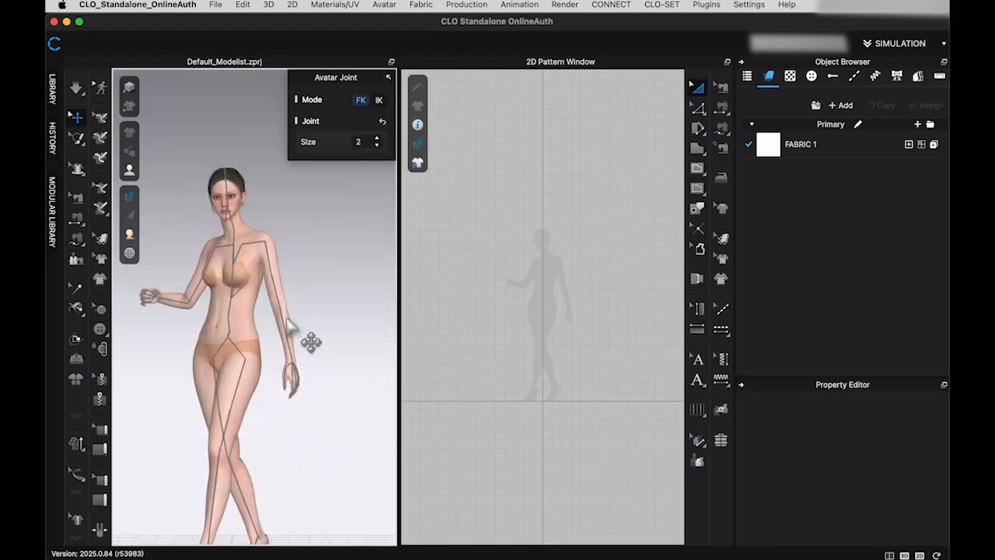
click(379, 100)
text(REv)
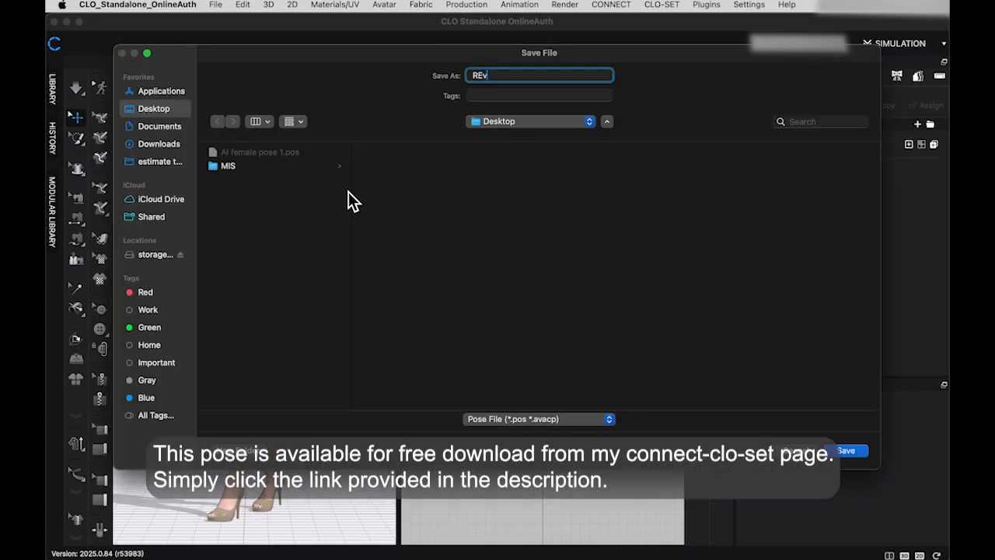
text(Revised female A)
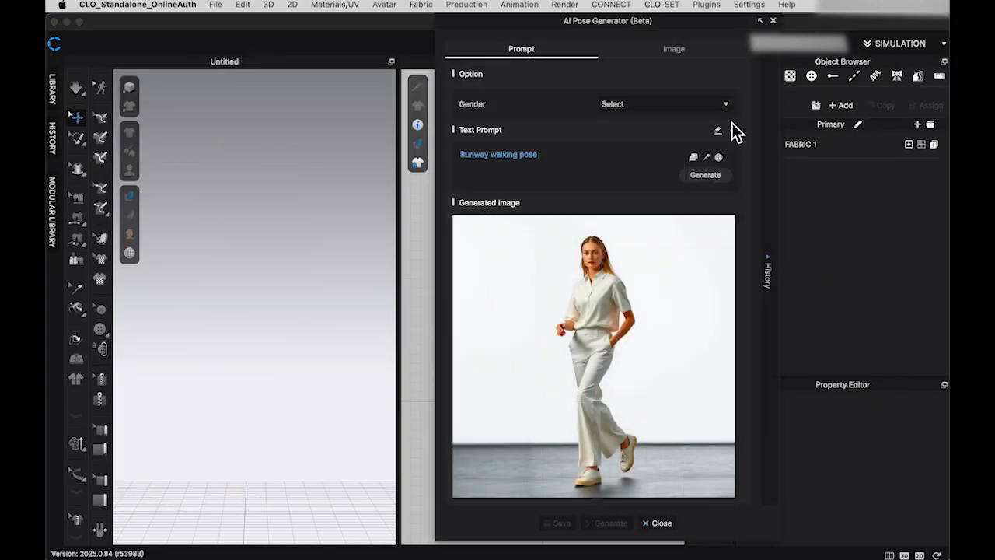
- Set Gender to Male, generate a pose from the prompt 'sitting pose', then switch to the Image option
click(662, 103)
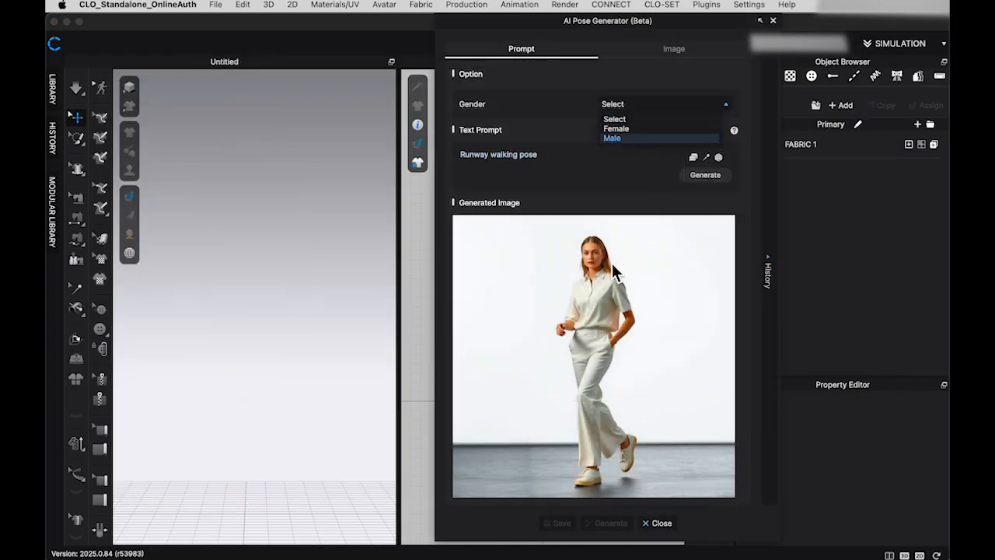
click(613, 137)
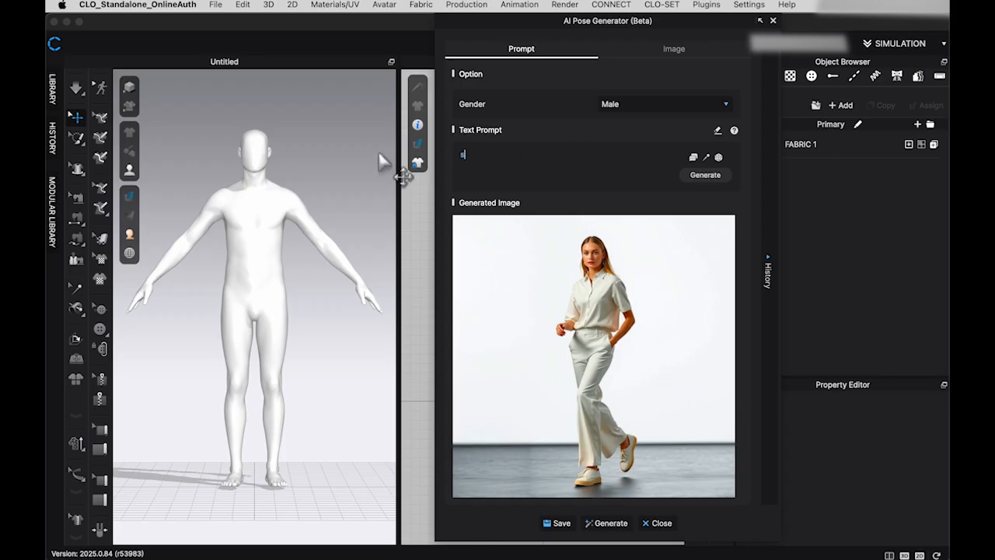
text(sitting pose)
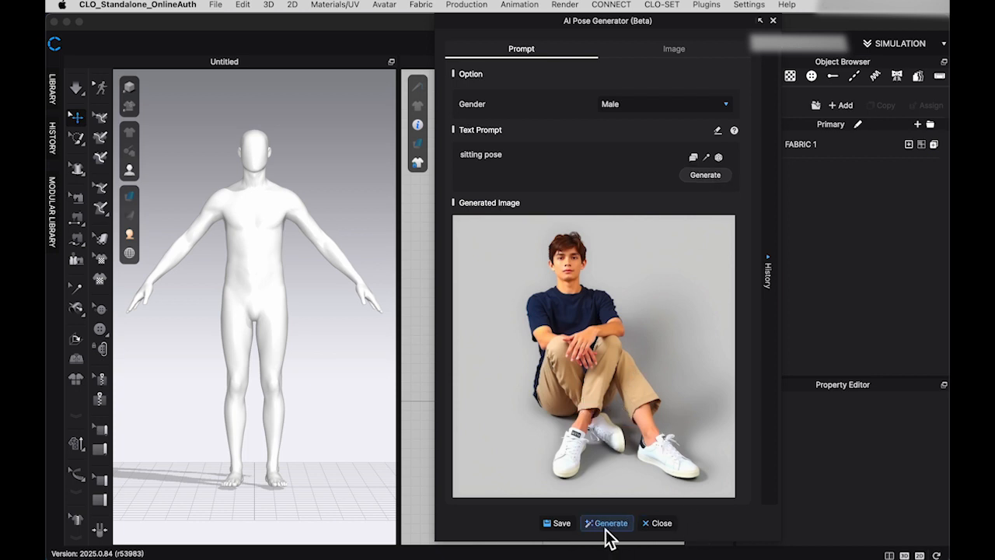
click(606, 522)
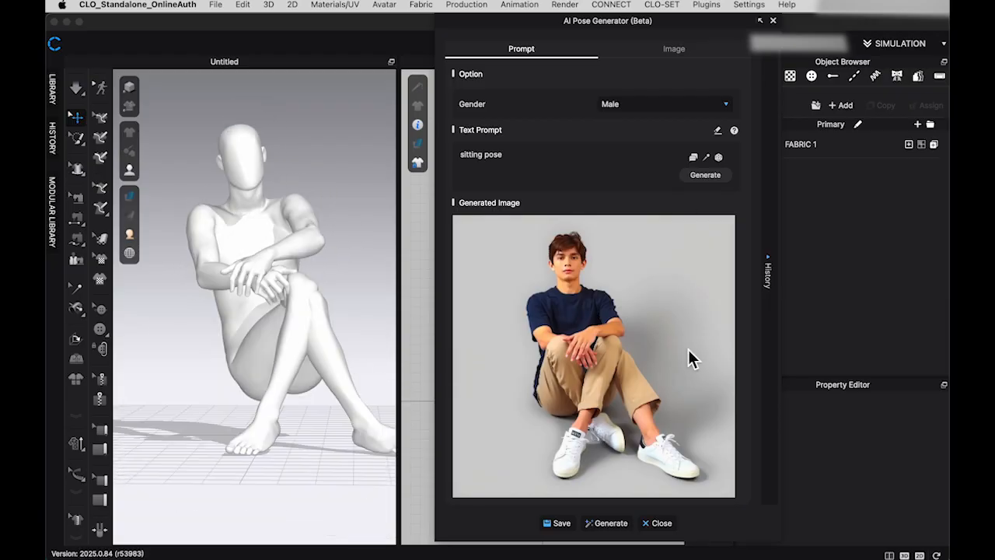
click(673, 49)
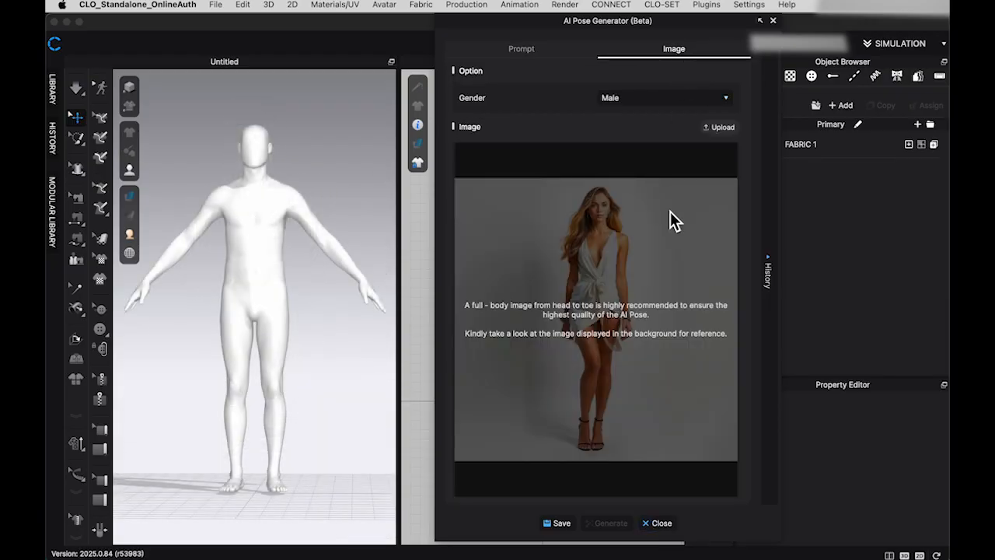
- Upload the reference screenshot from the MIS folder and generate the male pose from it
click(718, 127)
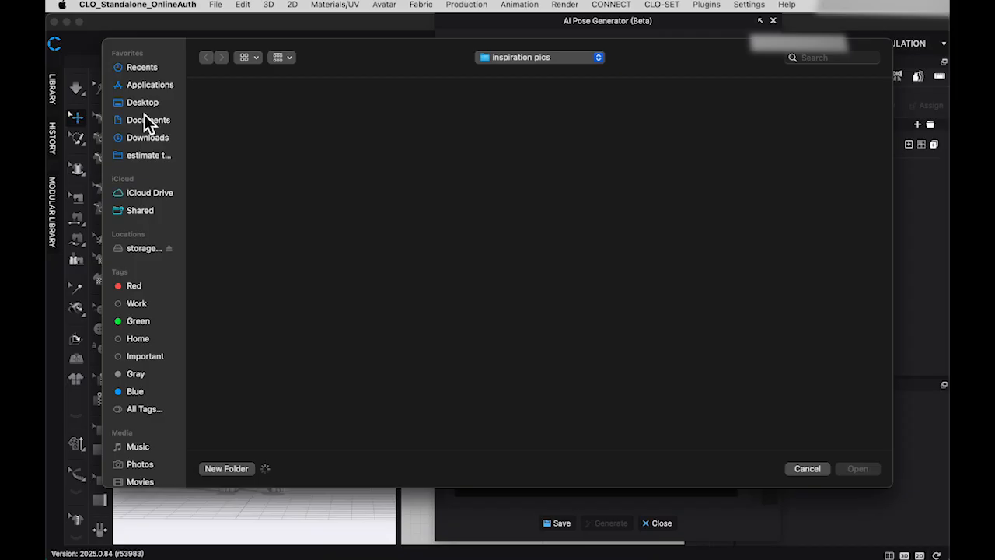
click(462, 112)
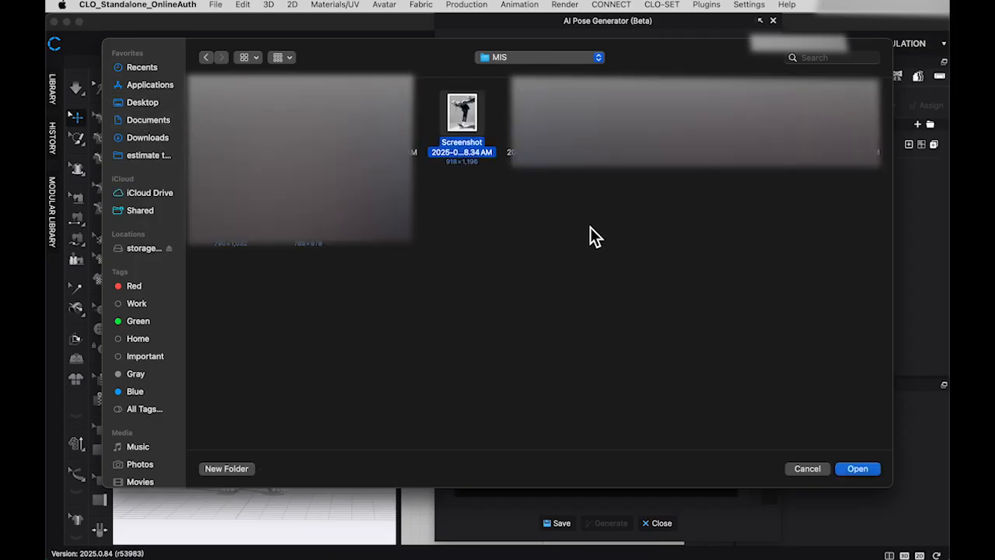
click(858, 468)
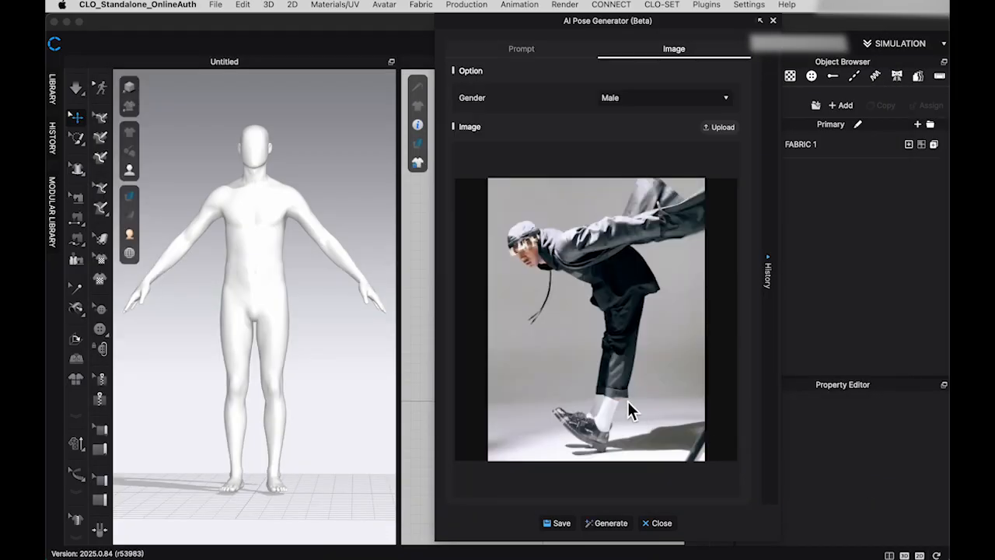
click(606, 522)
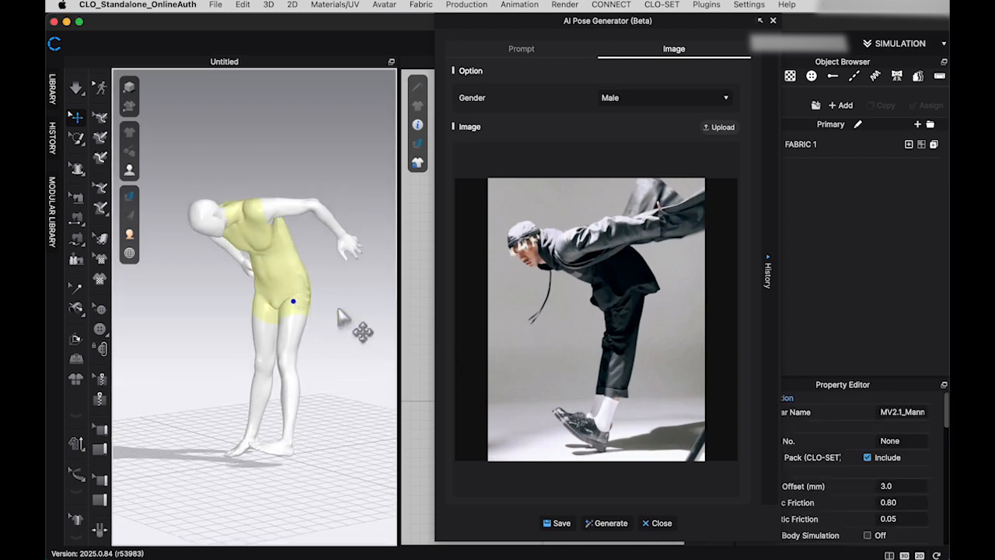
- Set Gender to Female and upload a second reference photo for pose generation
click(662, 97)
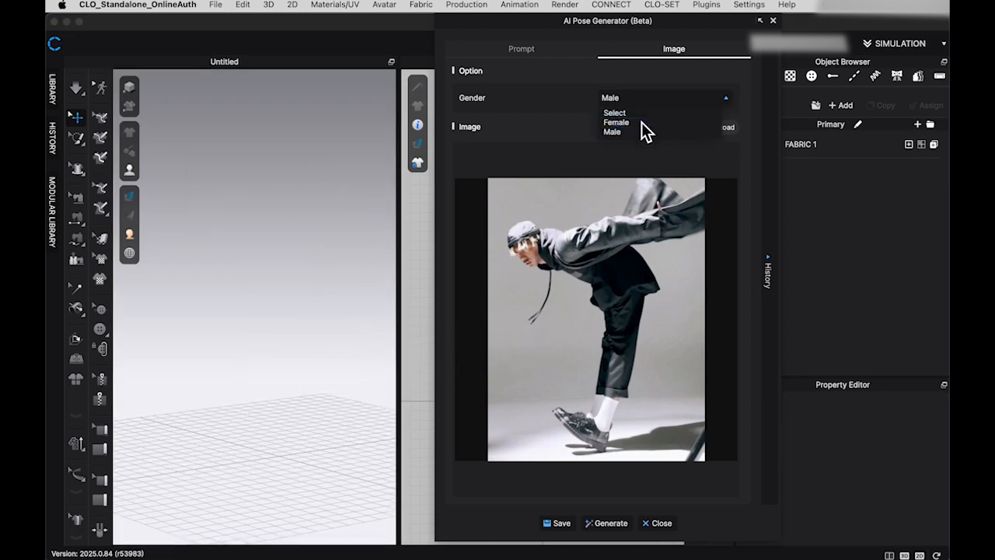
click(616, 121)
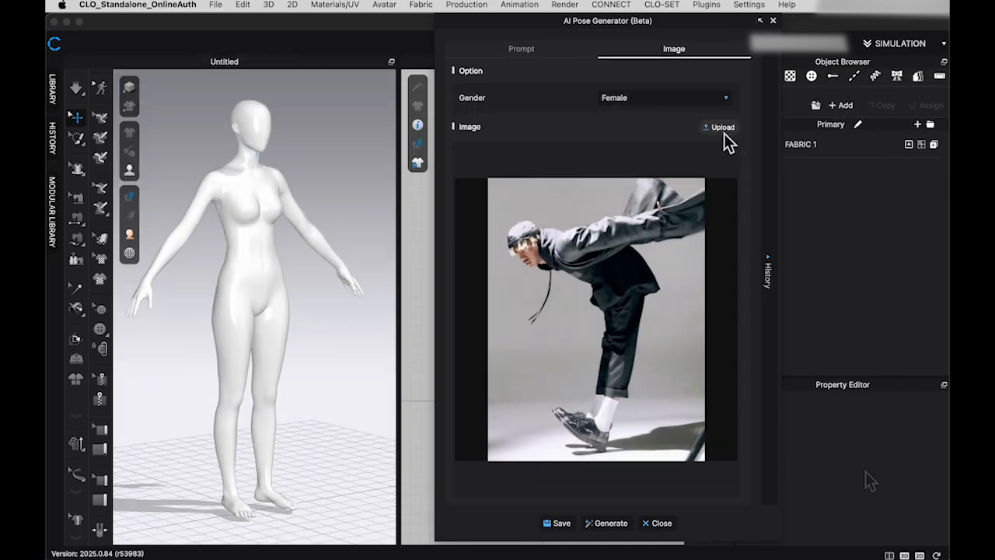
click(606, 523)
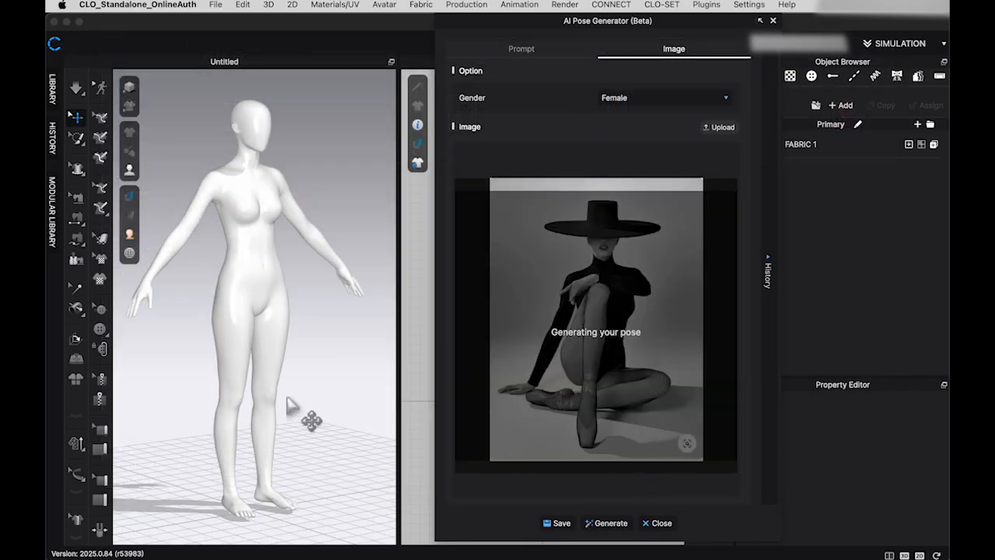
mouse_move(365, 410)
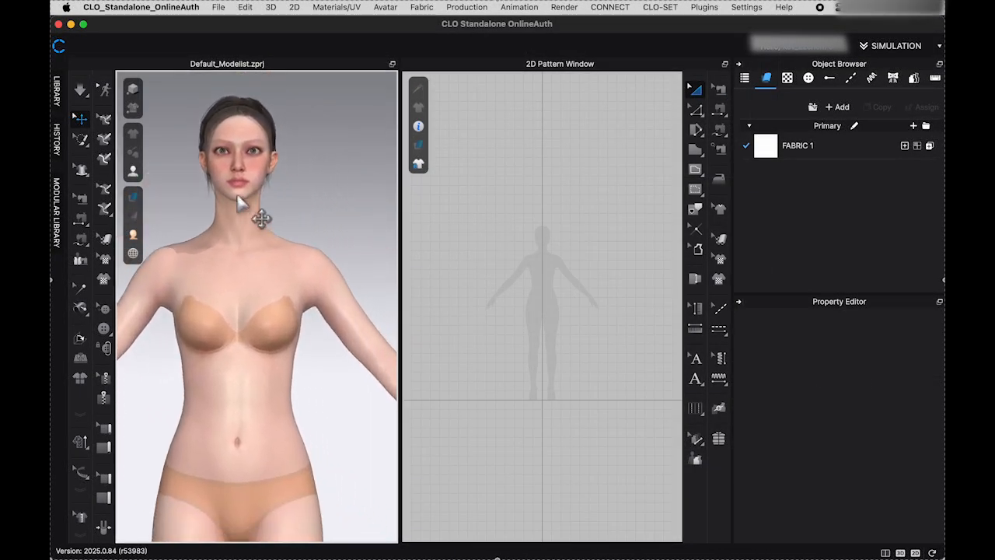
- In the Avatar Editor's Shape sliders, set Hip Dips to 93% and raise hip Volume to 100%
click(385, 6)
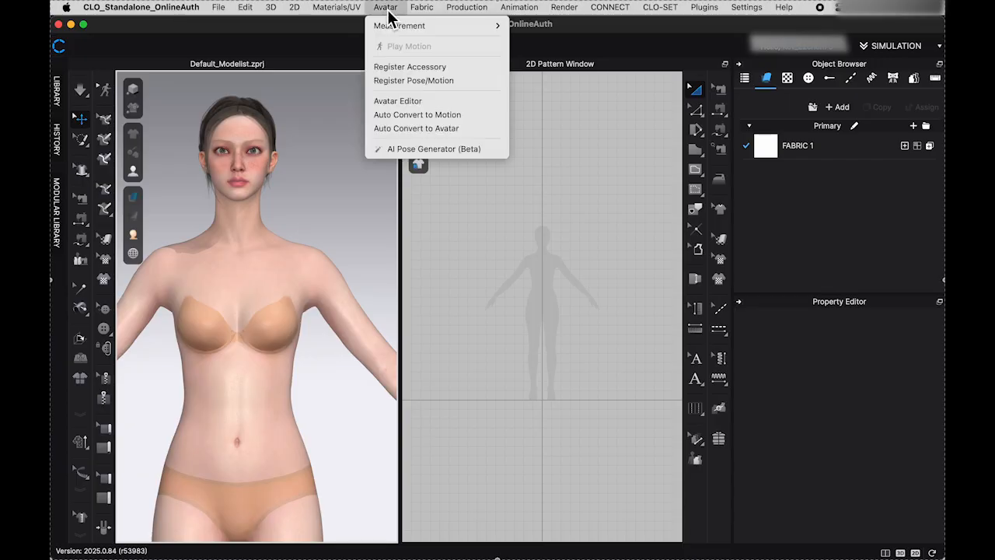
mouse_move(432, 115)
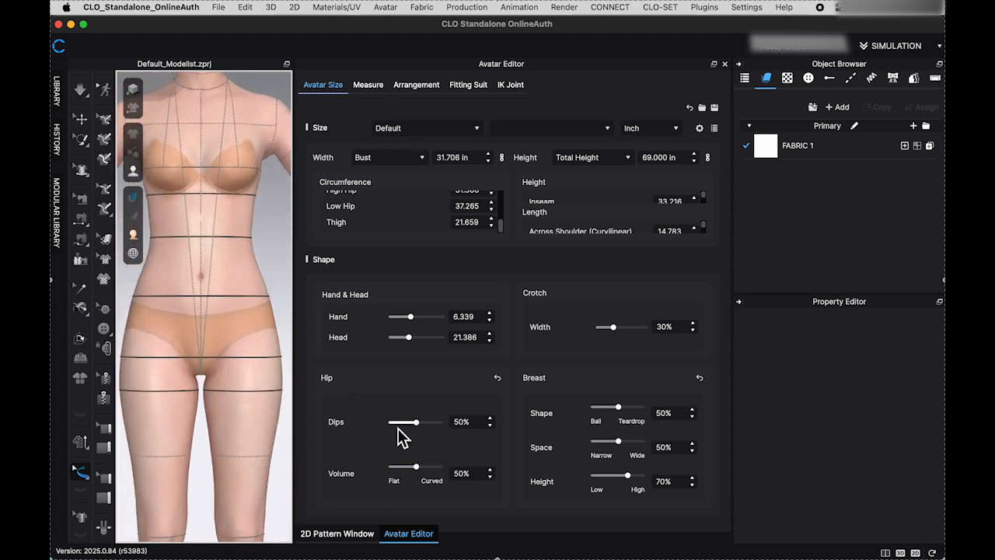
drag(410, 423, 402, 423)
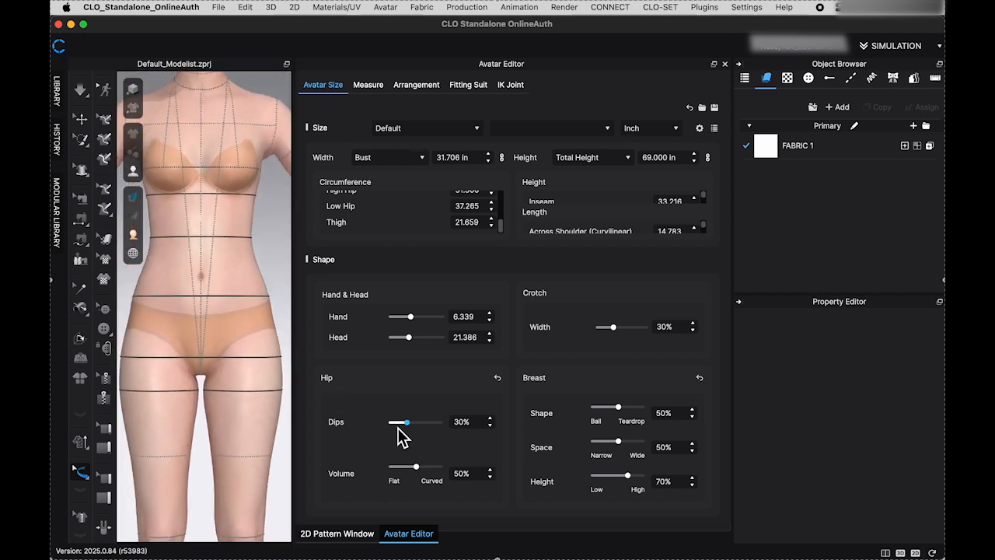
drag(401, 421, 435, 421)
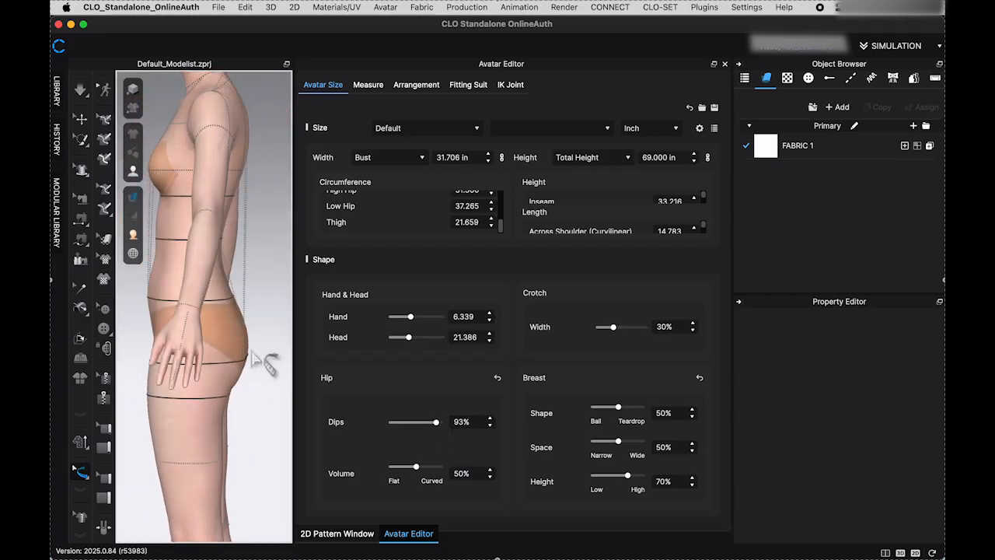
drag(426, 466, 392, 466)
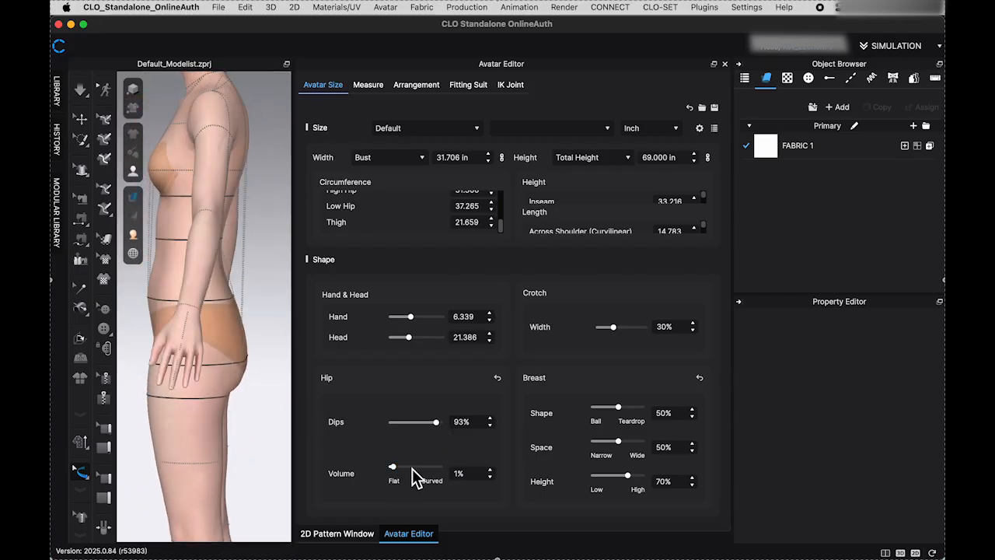
drag(391, 467, 429, 467)
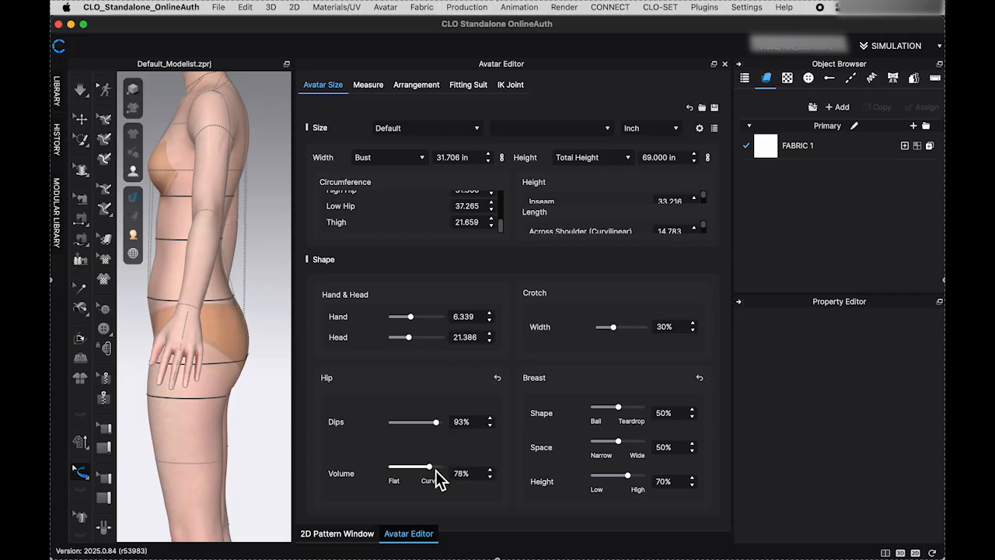
click(497, 378)
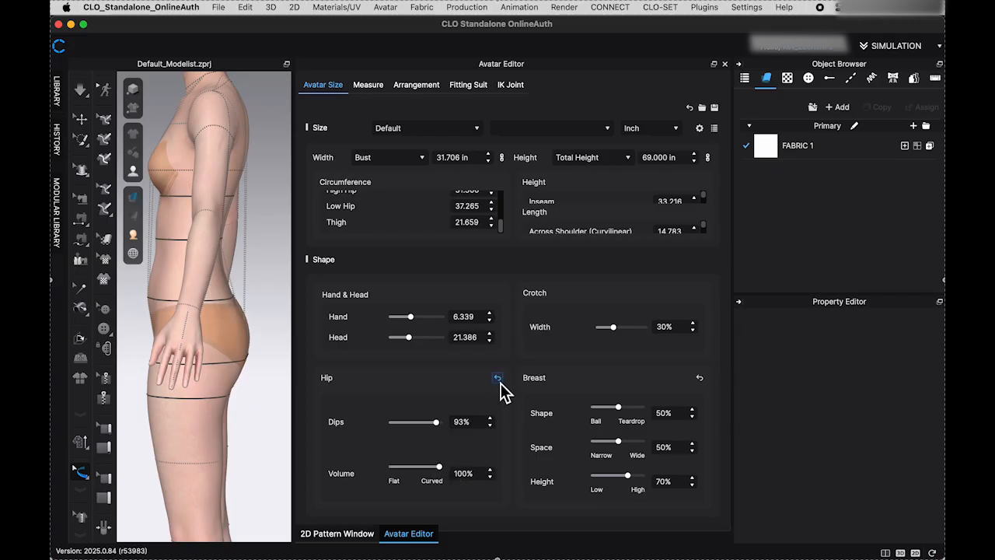
click(498, 378)
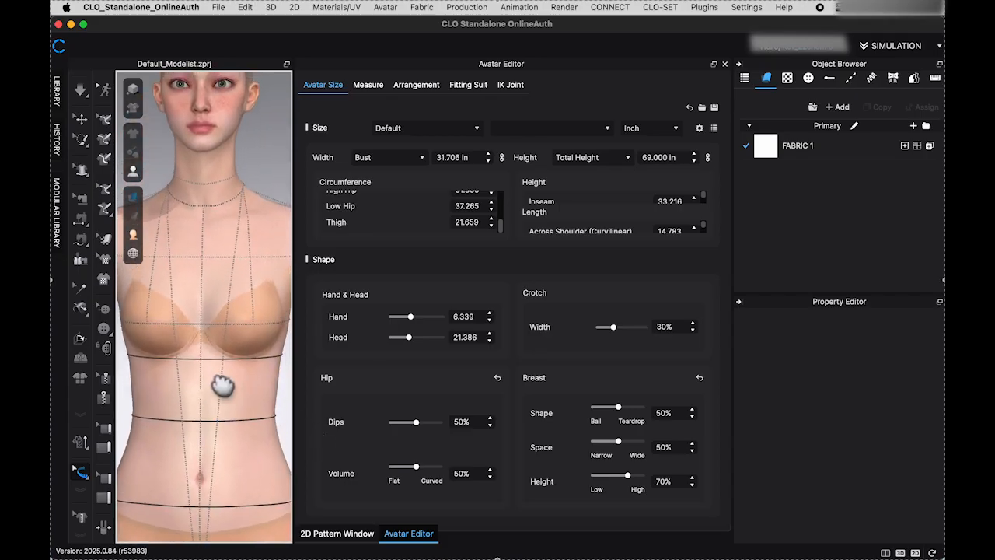
mouse_move(598, 435)
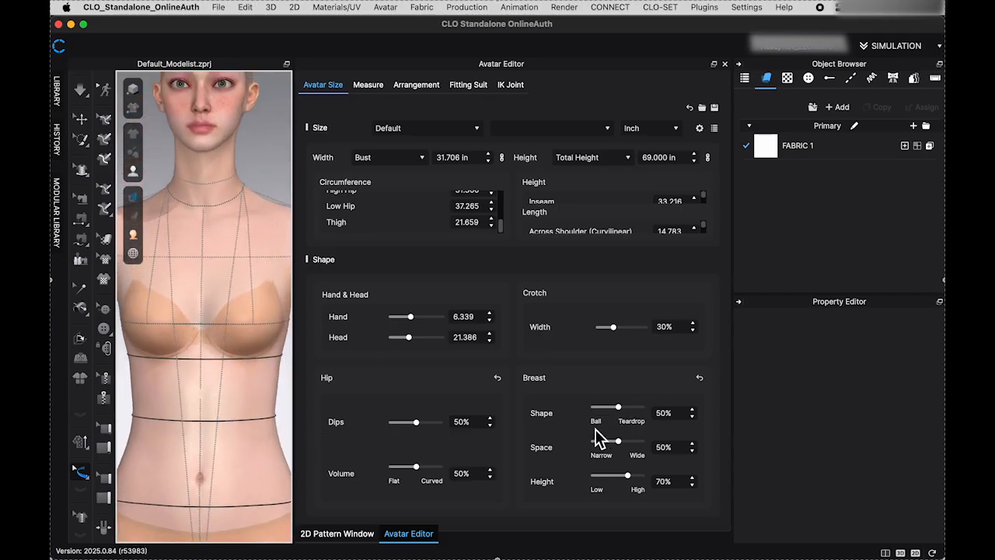
- Set breast Shape to 44%, Space to 52% and nudge breast Height in the Avatar Editor
drag(619, 407, 597, 408)
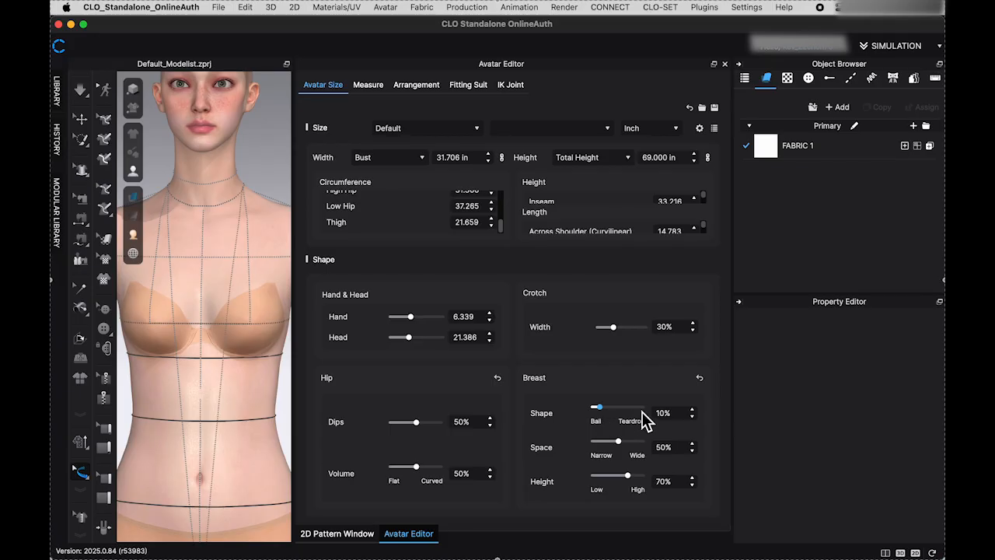
drag(598, 407, 643, 407)
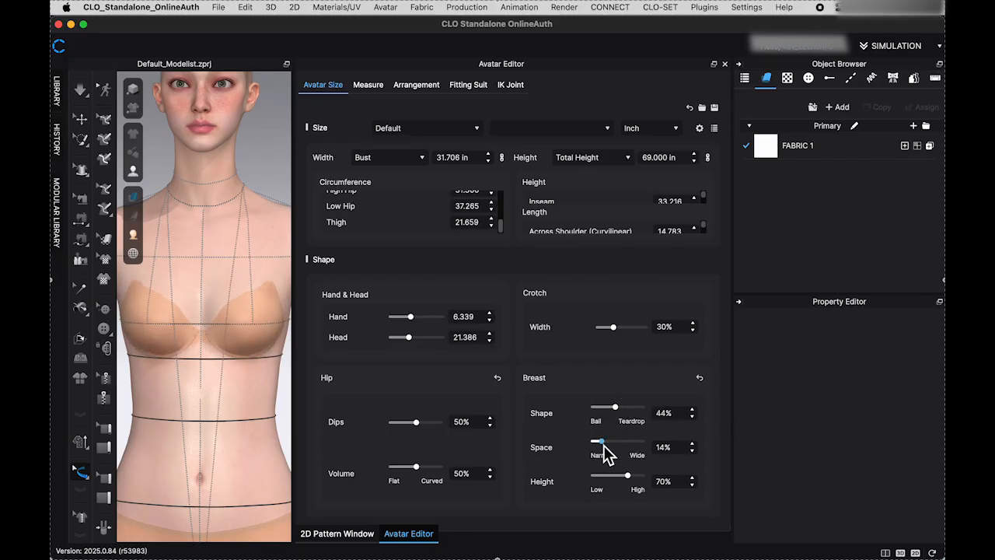
drag(599, 448, 636, 443)
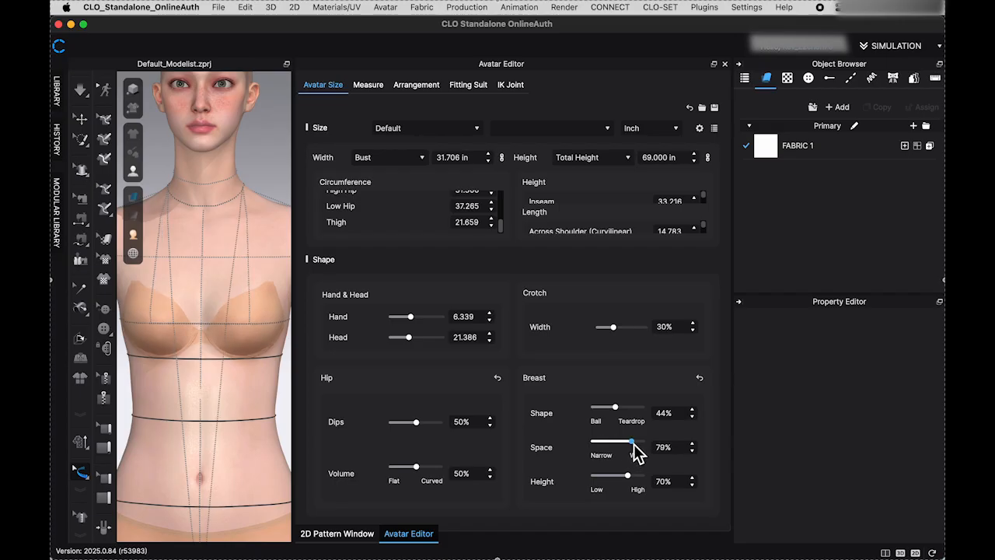
drag(631, 447, 618, 448)
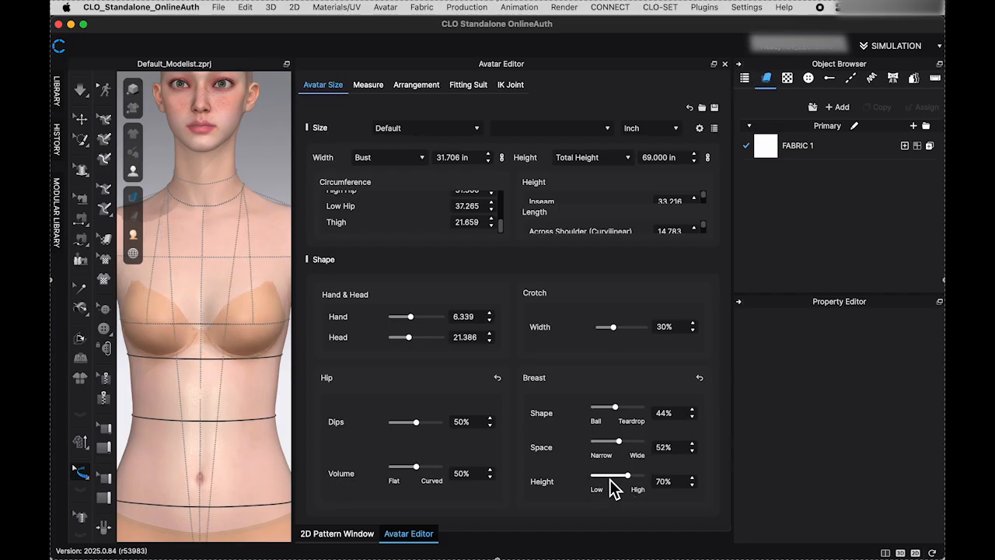
drag(609, 476, 621, 475)
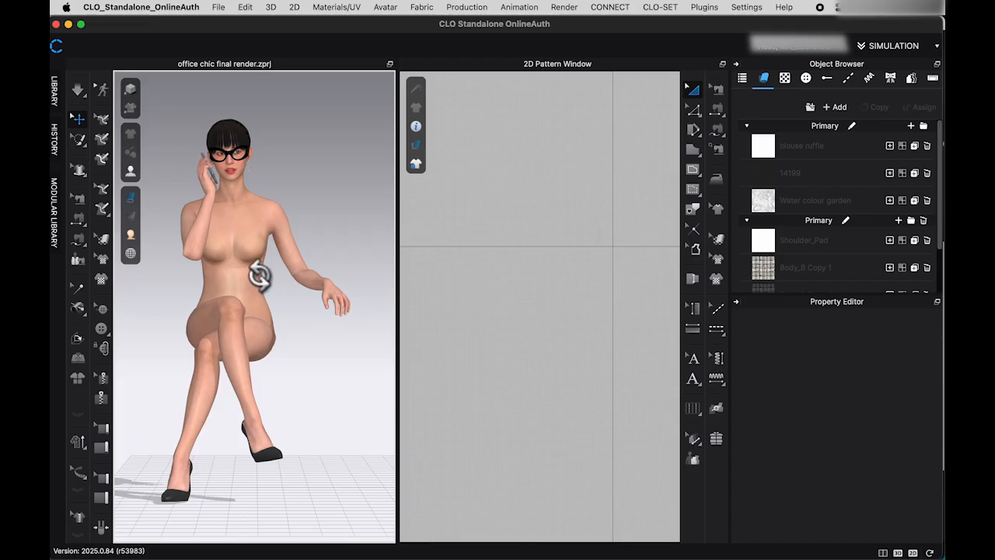
- Flip the seated avatar's pose to the mirror side via its right-click menu
right_click(246, 277)
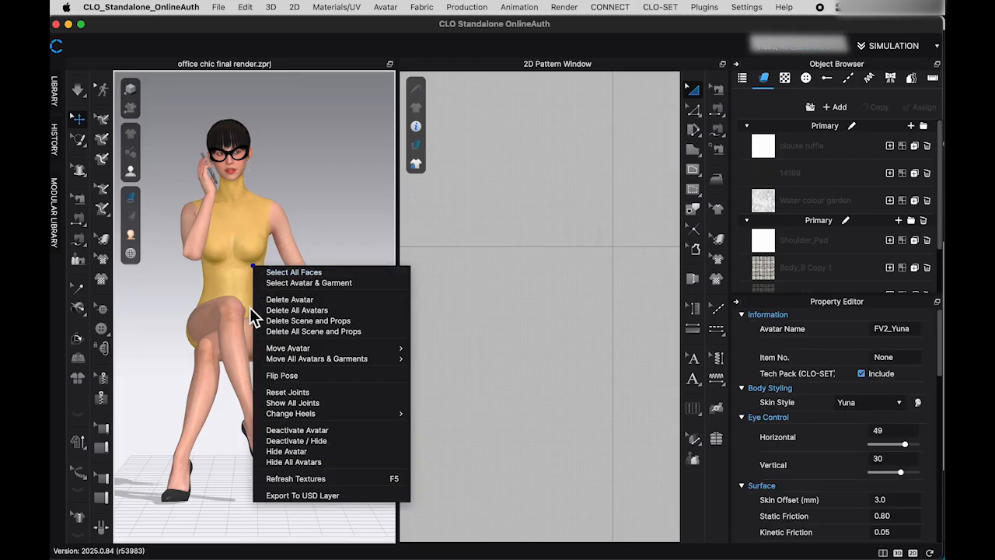
mouse_move(311, 381)
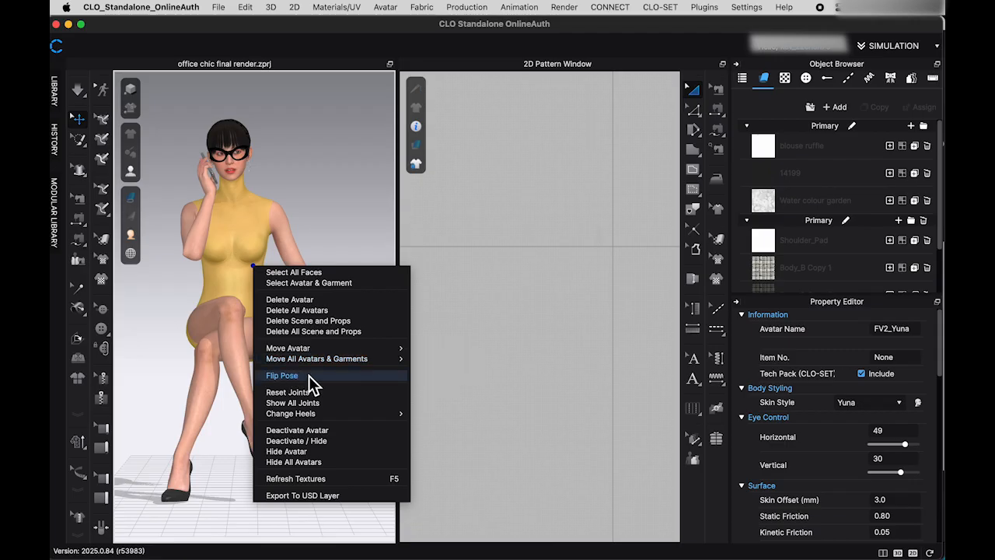
mouse_move(317, 386)
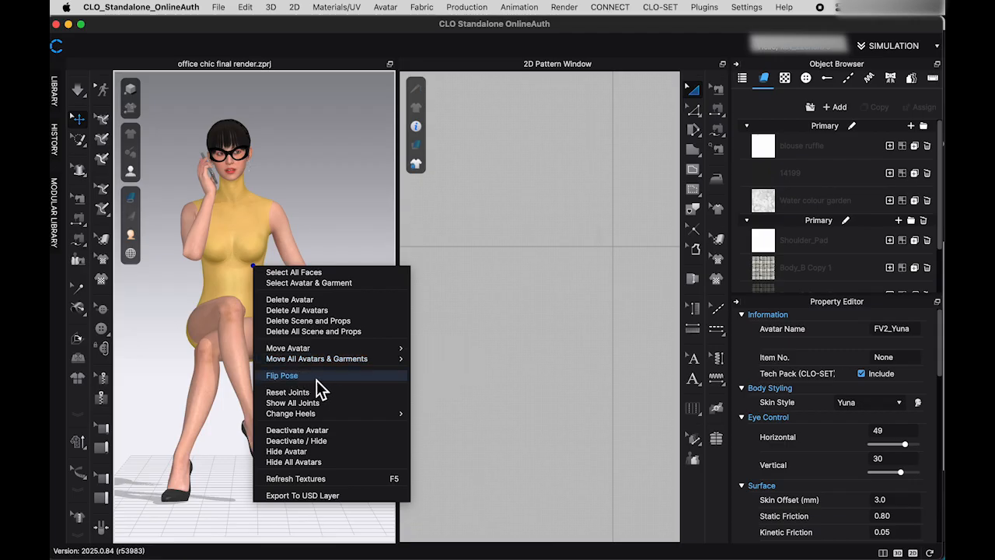
click(281, 375)
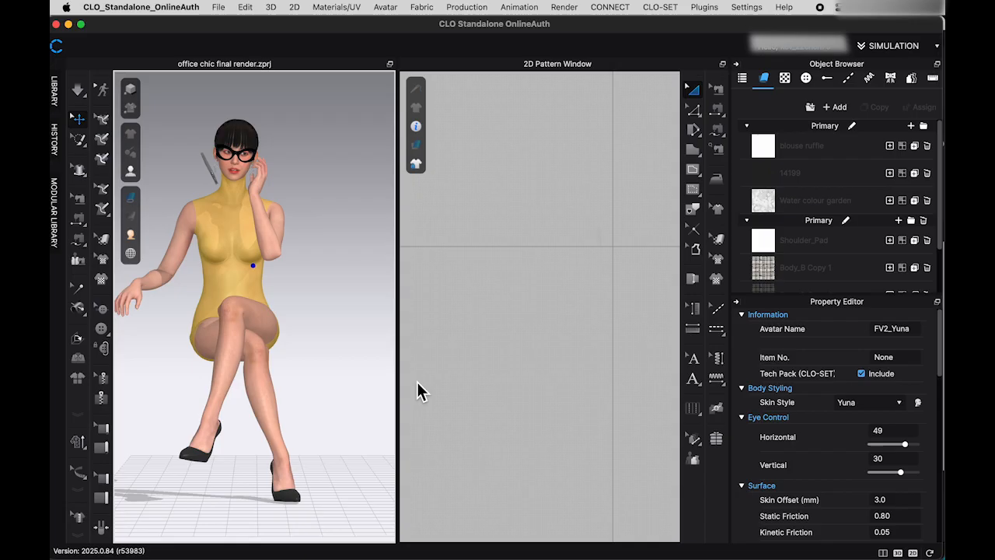
mouse_move(377, 343)
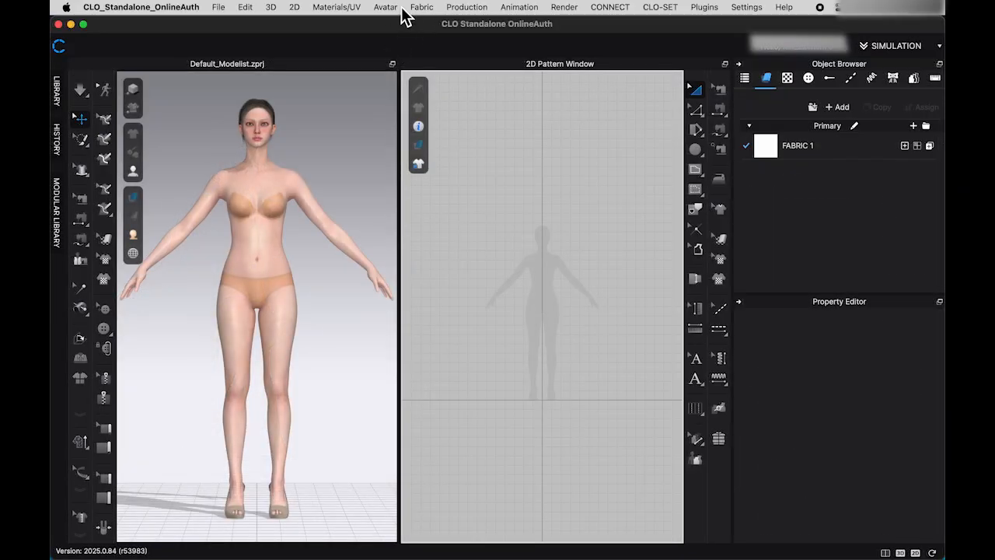
- Start a Pattern Drafter draft from the 2D menu with T-Shirt kept as the garment type
click(294, 6)
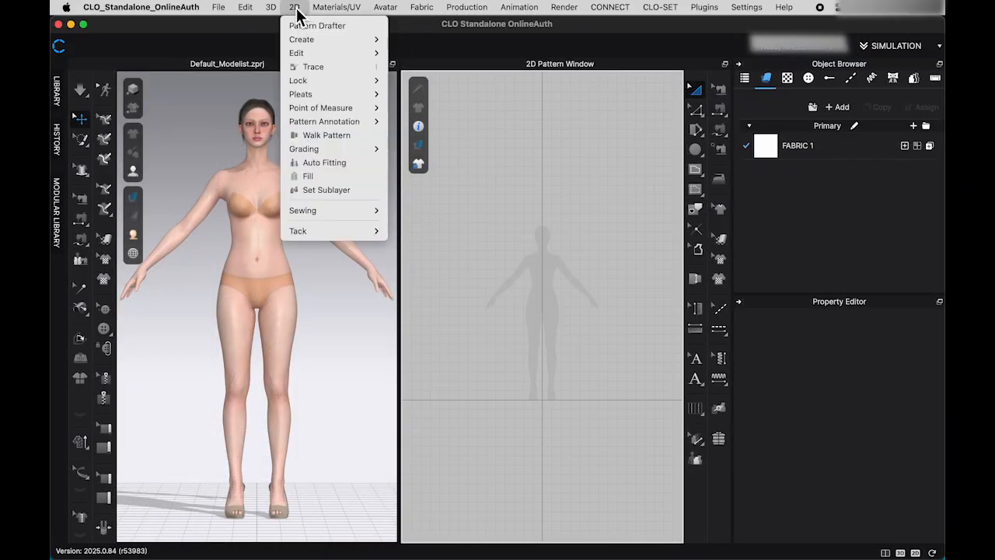
mouse_move(326, 25)
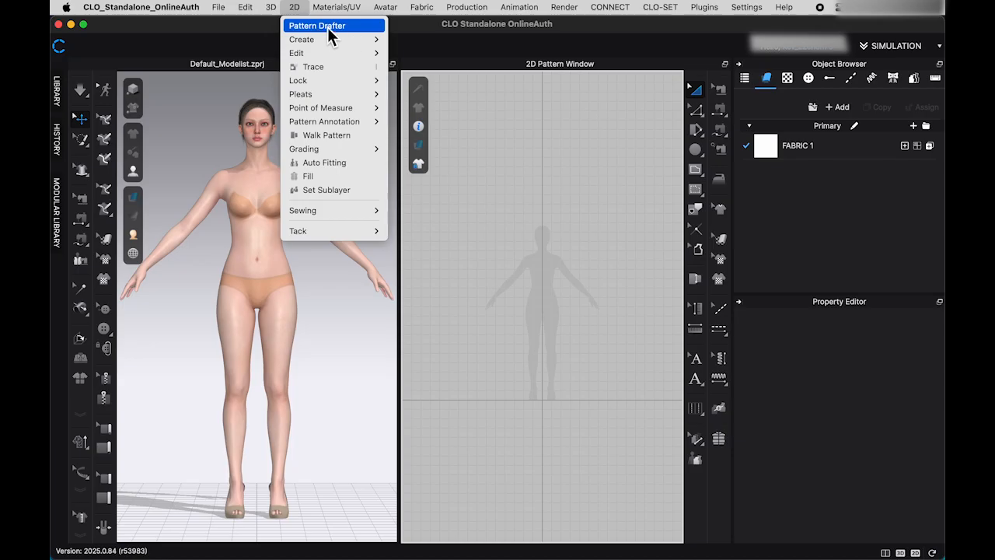
click(317, 25)
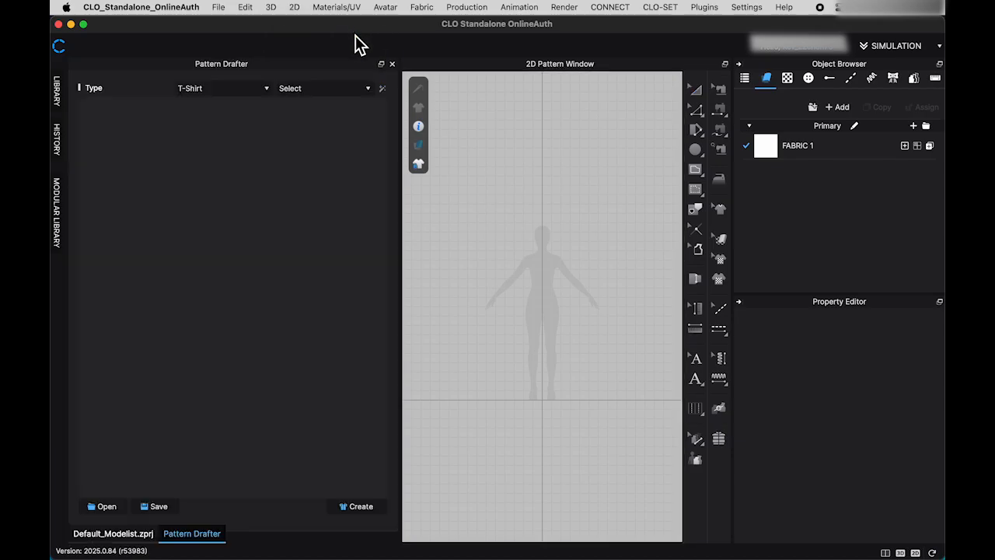
mouse_move(247, 108)
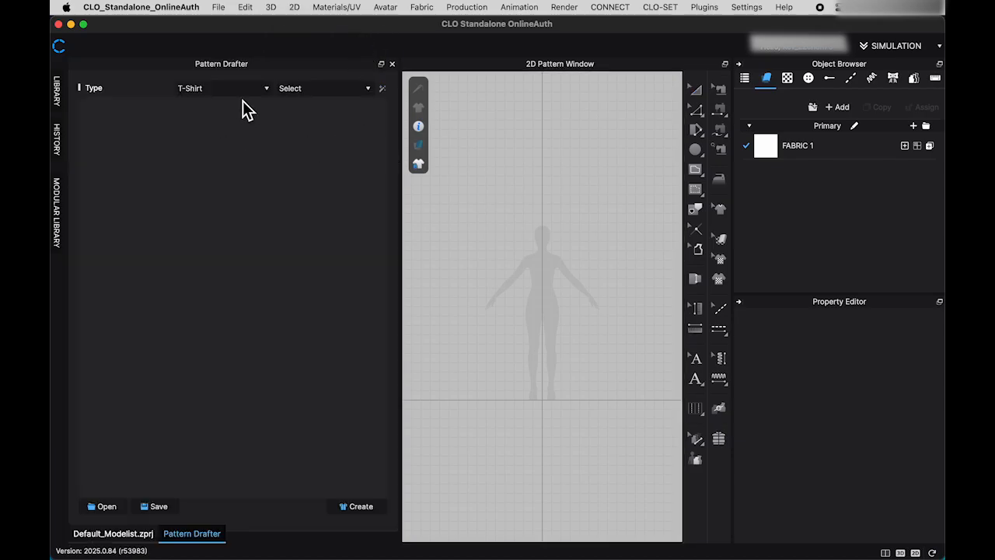
click(220, 87)
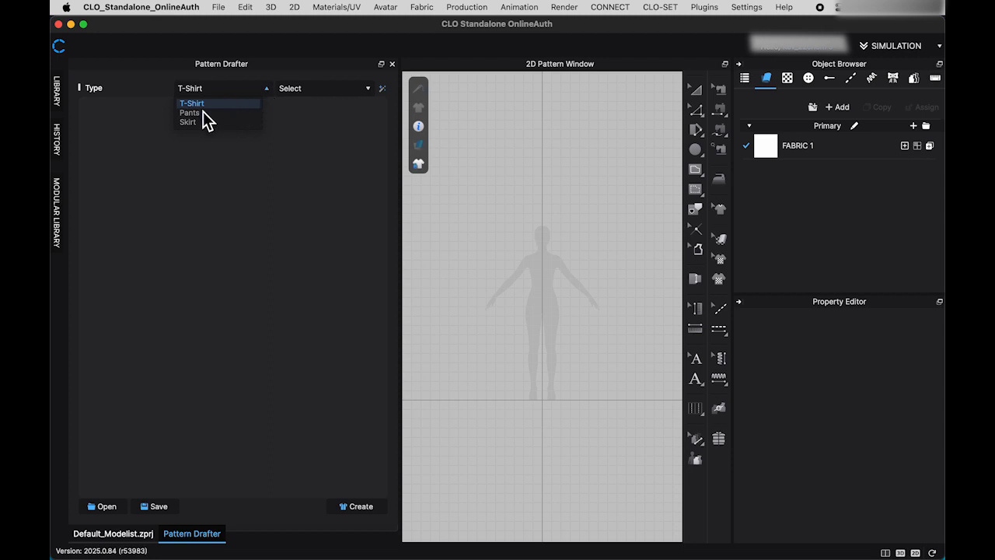
mouse_move(261, 115)
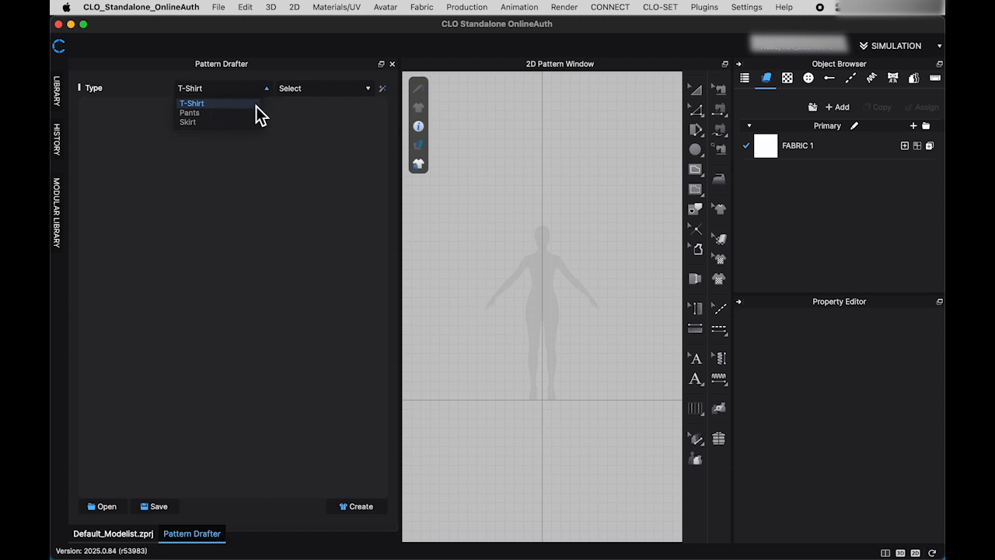
click(193, 102)
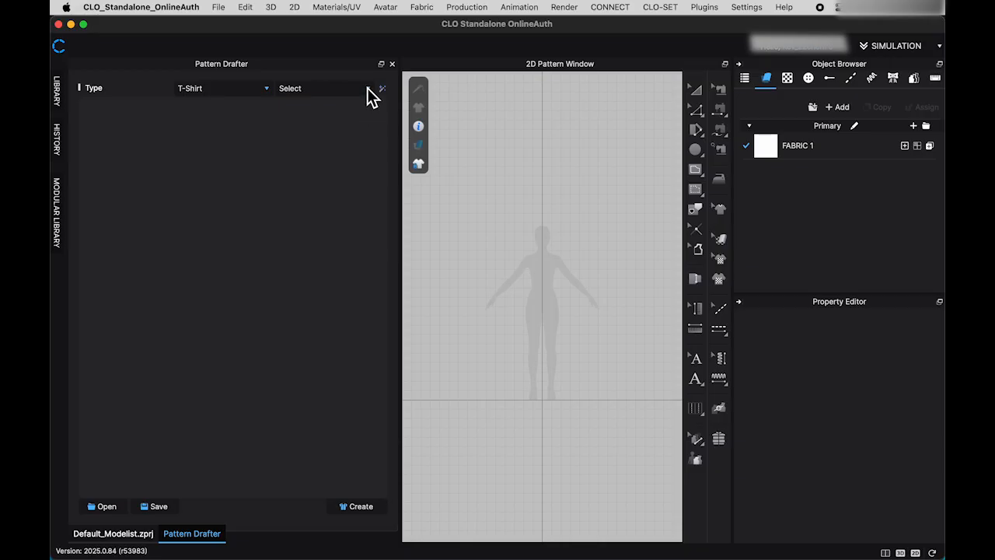
- Choose Drop Shoulder sleeves and review the front and back neck width and drop values
click(318, 88)
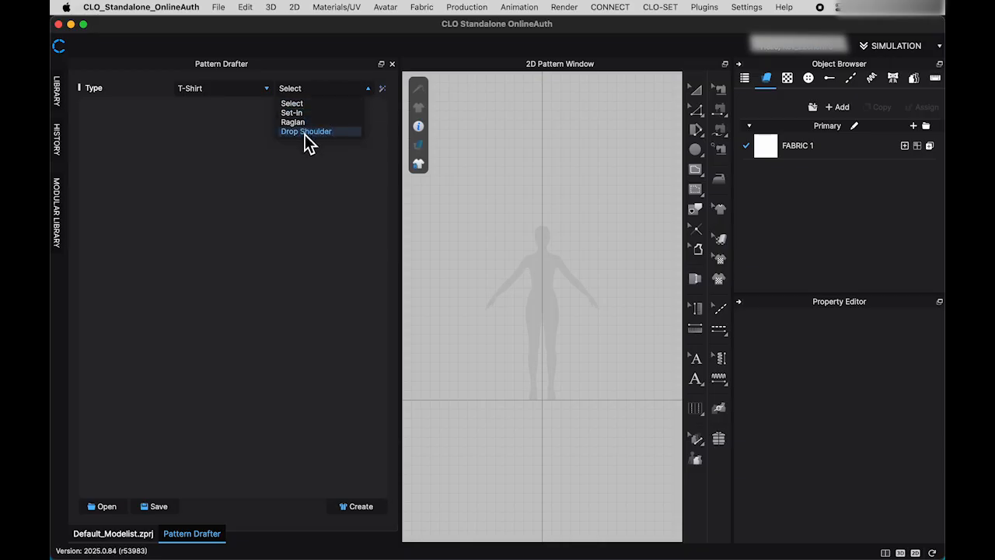
mouse_move(319, 153)
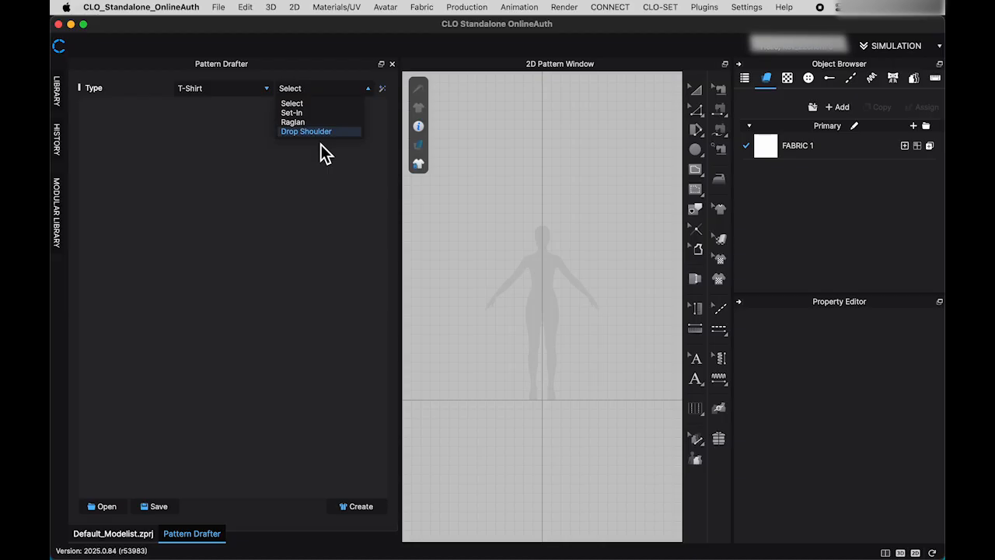
click(305, 131)
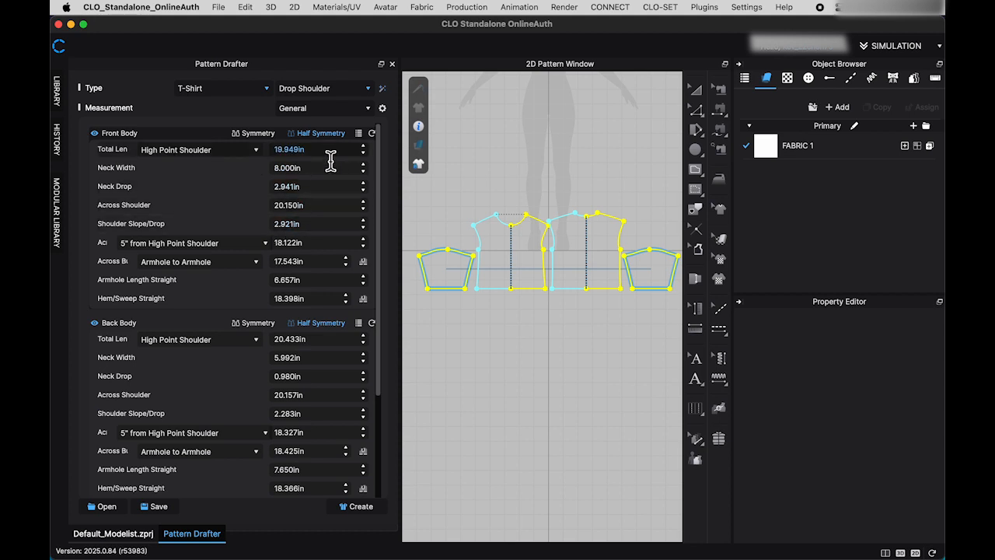
scroll(down, 3)
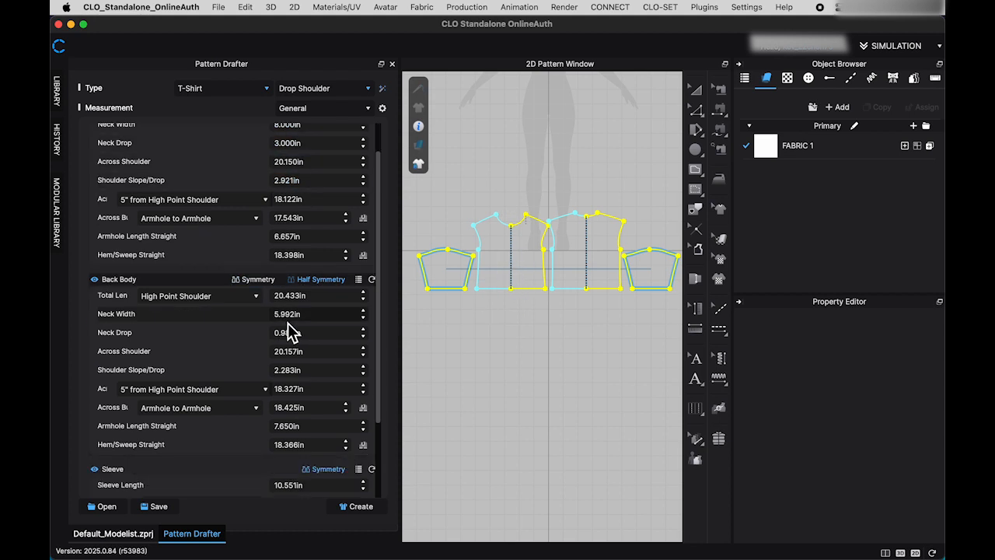
scroll(down, 3)
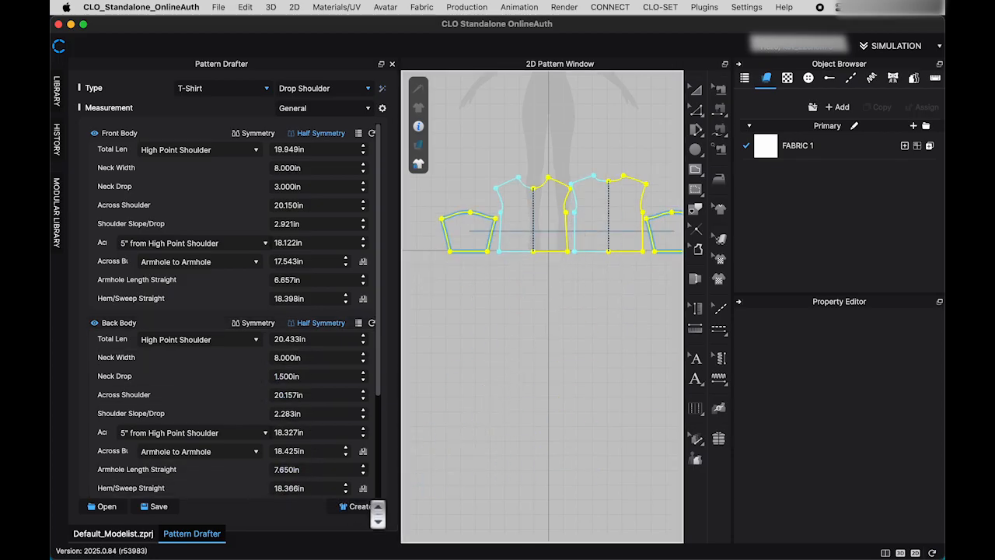
- Create the drop-shoulder T-shirt pattern pieces in the 2D pattern window
click(359, 506)
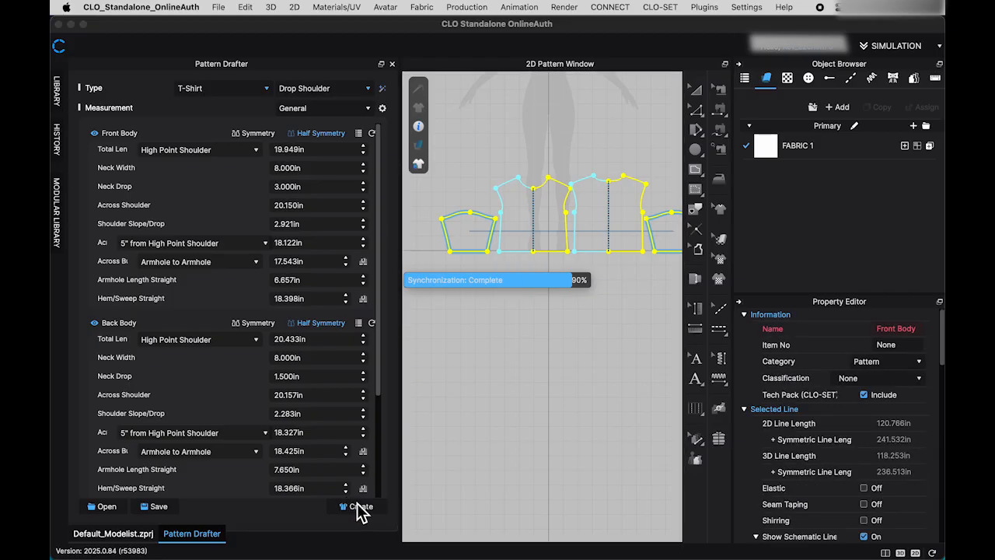
click(357, 507)
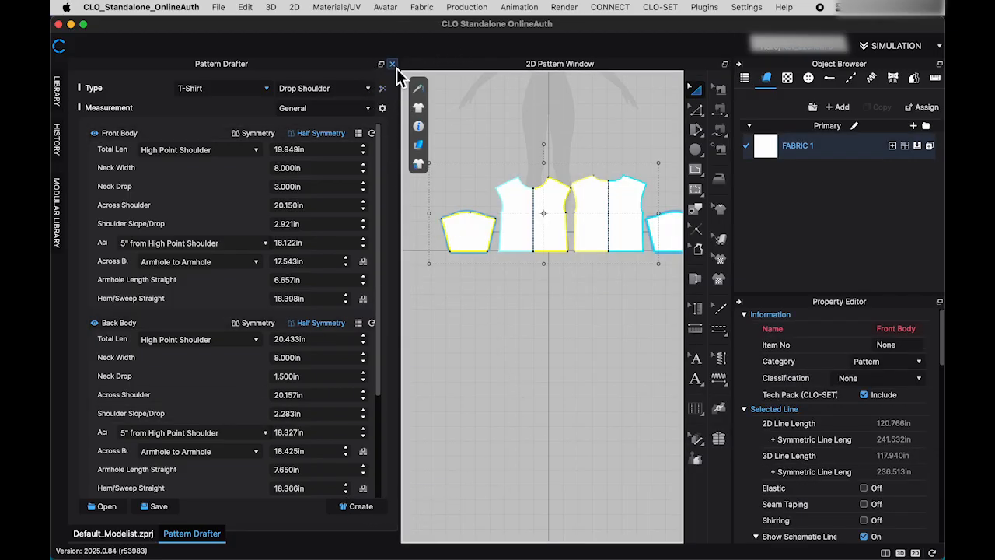
click(391, 64)
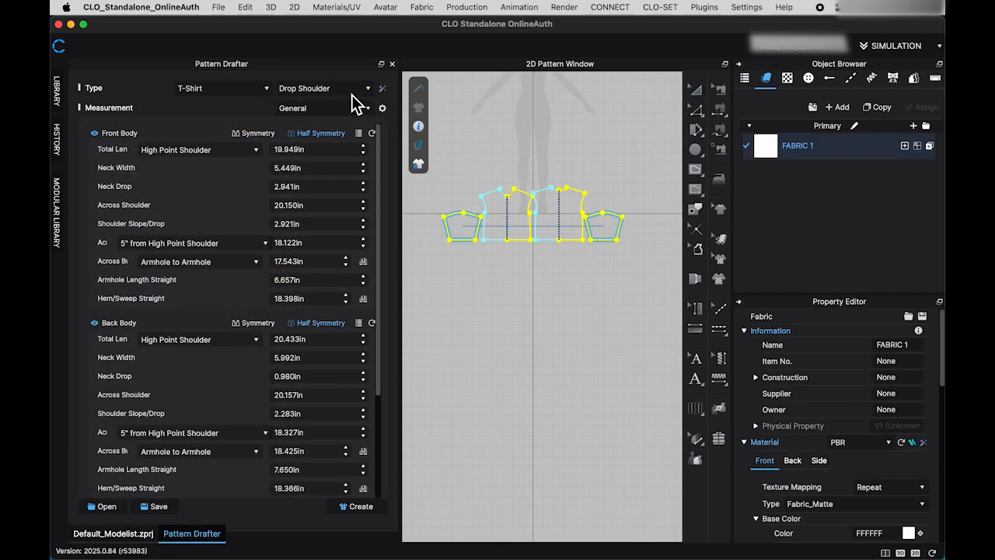
click(383, 87)
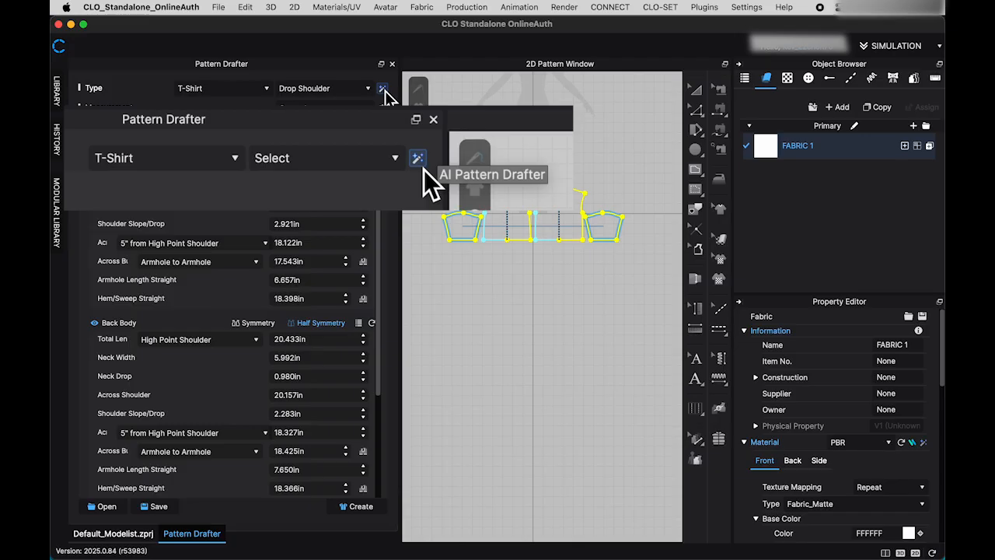
- In the AI Pattern Drafter prompt, add the Tunic Body Length, Loose fit, Short Sleeve and V Neck keywords
click(417, 159)
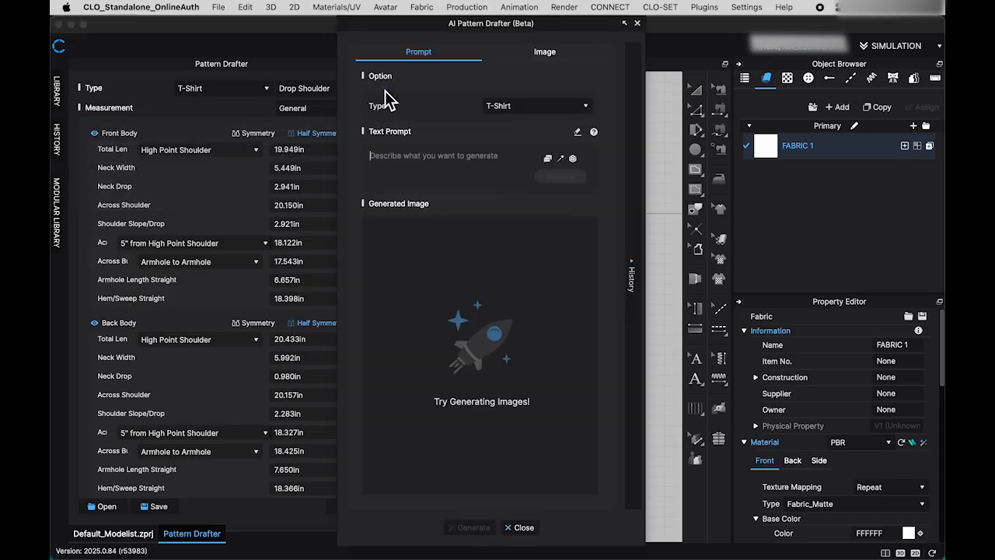
mouse_move(447, 121)
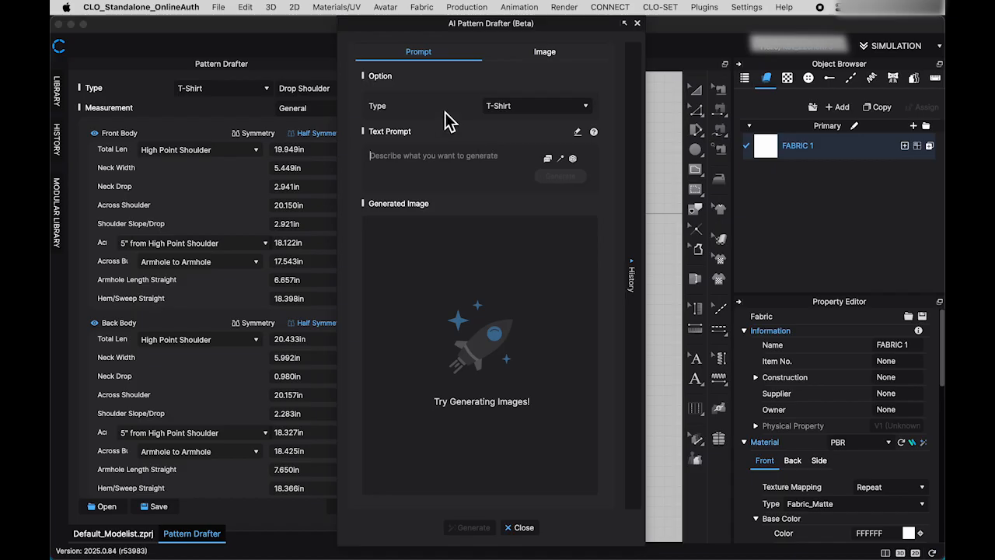
mouse_move(587, 115)
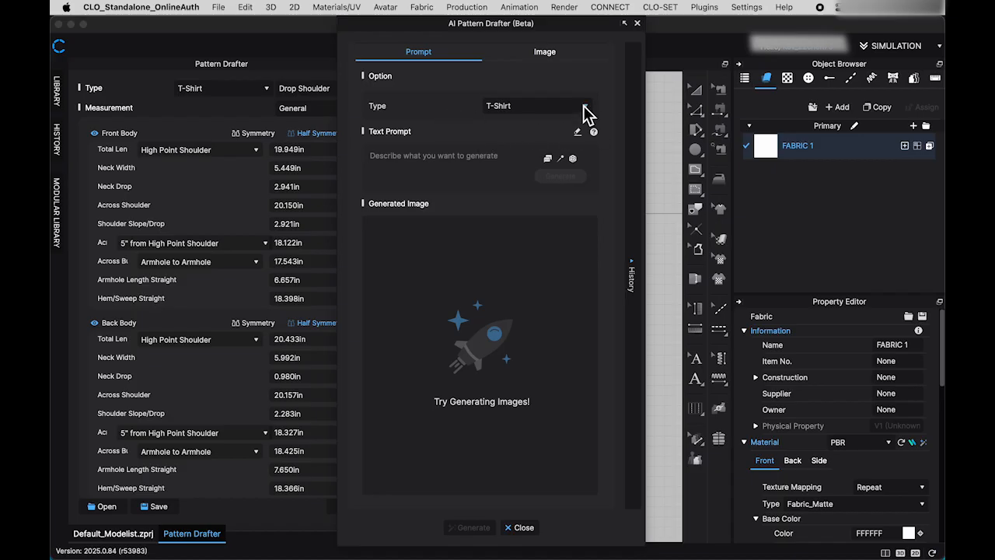
mouse_move(576, 179)
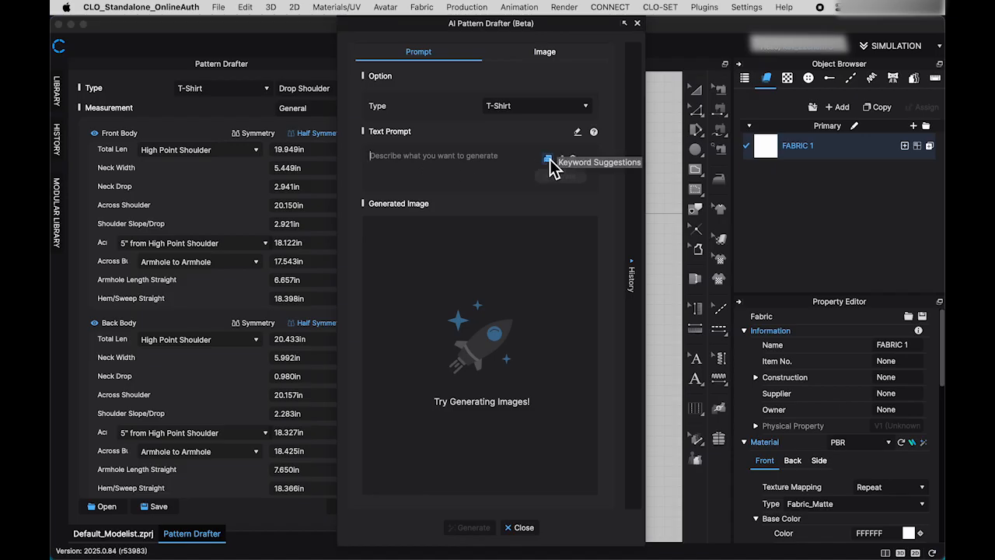
click(547, 158)
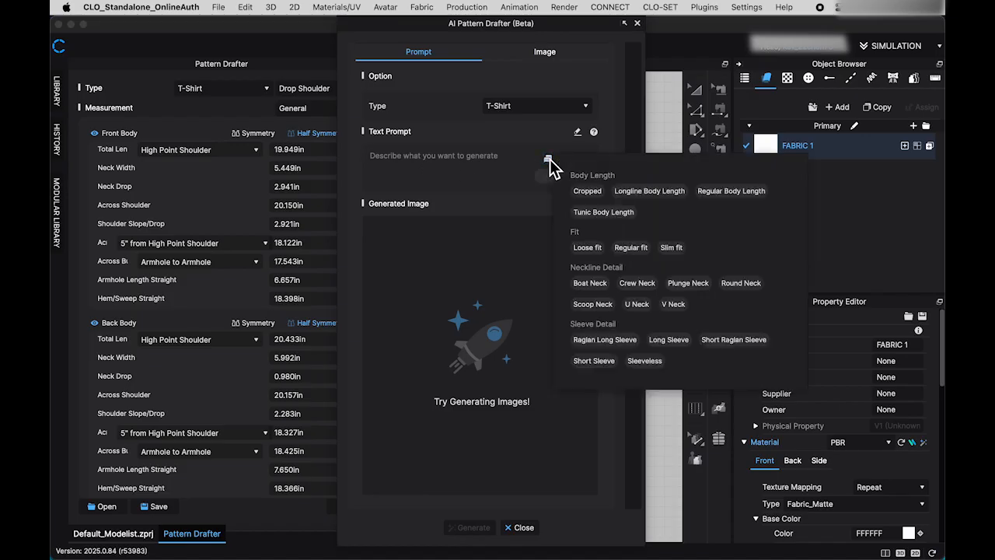
mouse_move(608, 208)
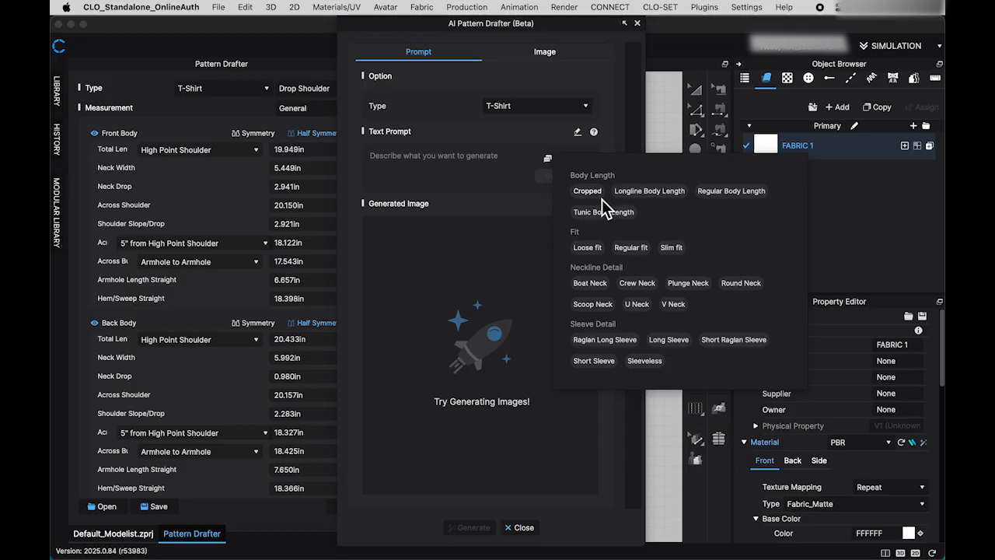
mouse_move(614, 218)
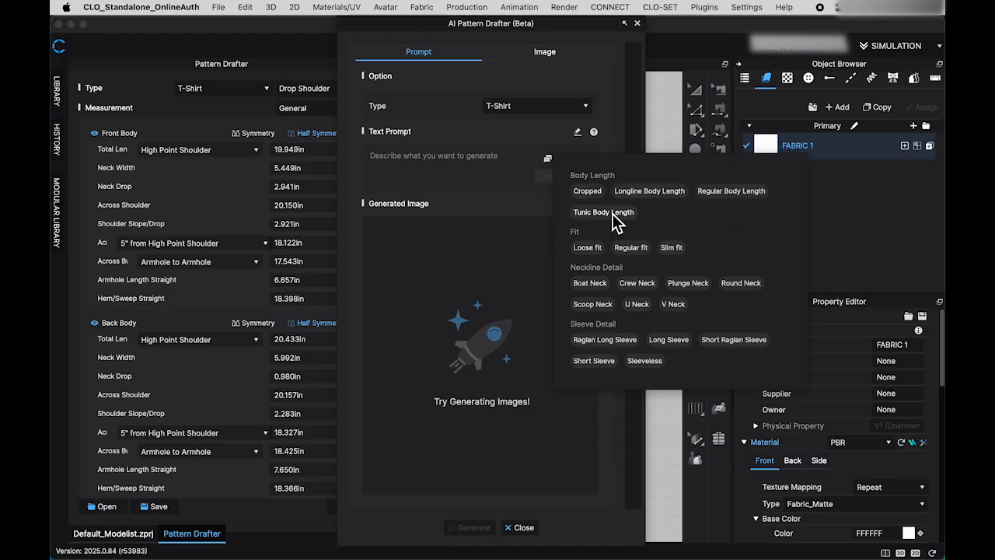
click(603, 212)
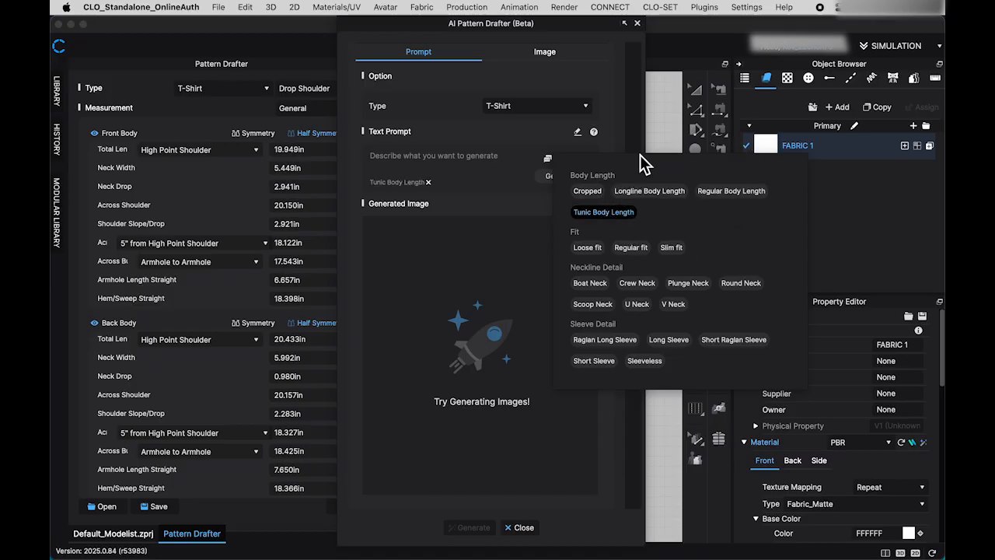
click(588, 247)
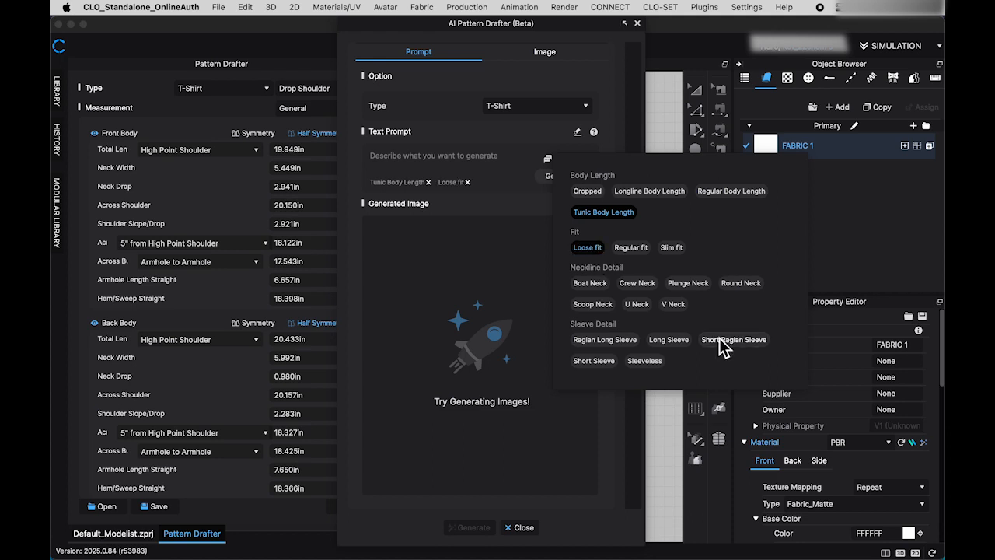
click(594, 361)
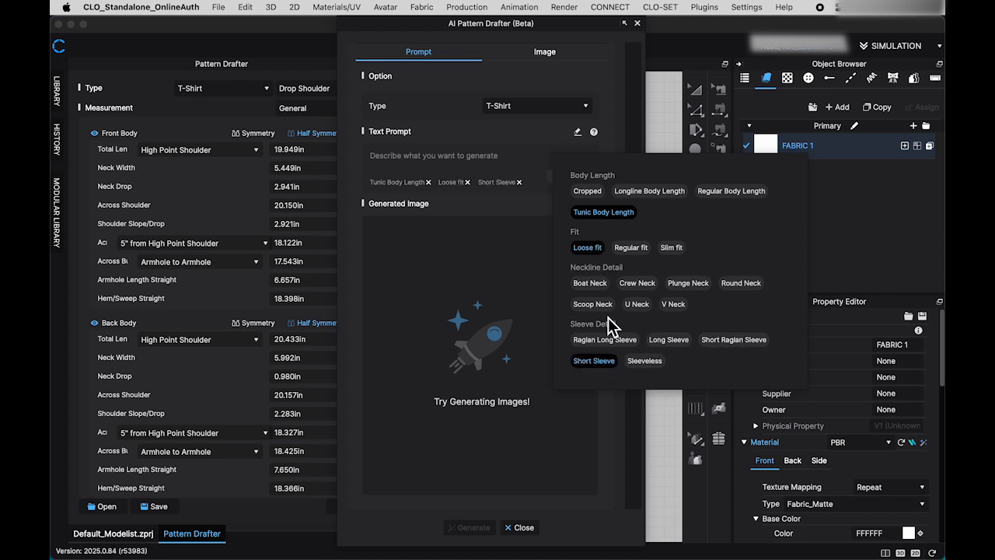
click(673, 303)
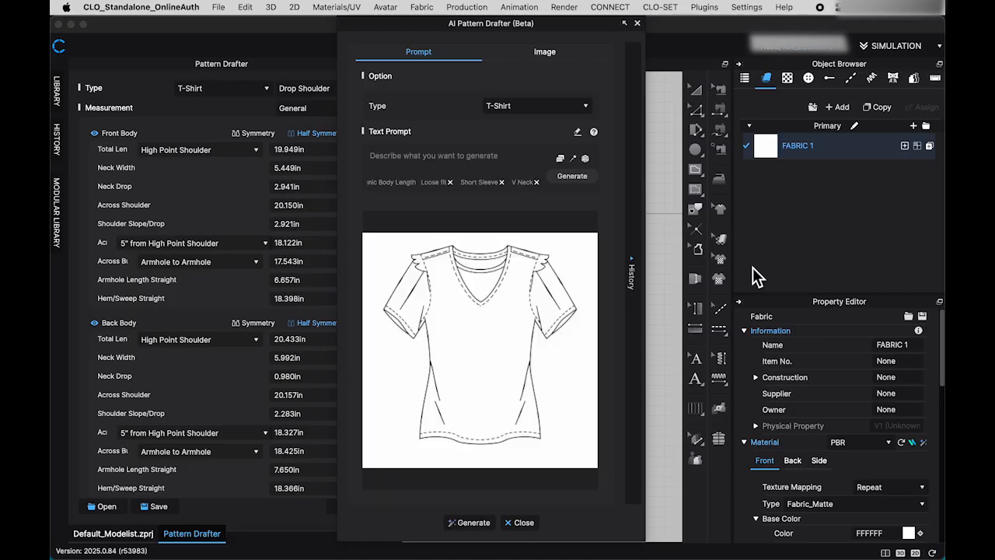
mouse_move(466, 407)
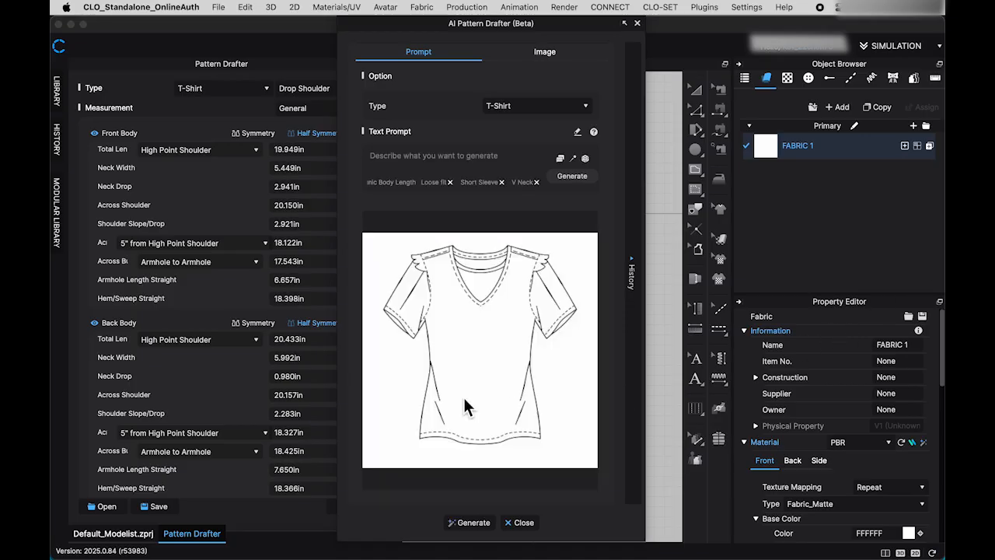
mouse_move(516, 401)
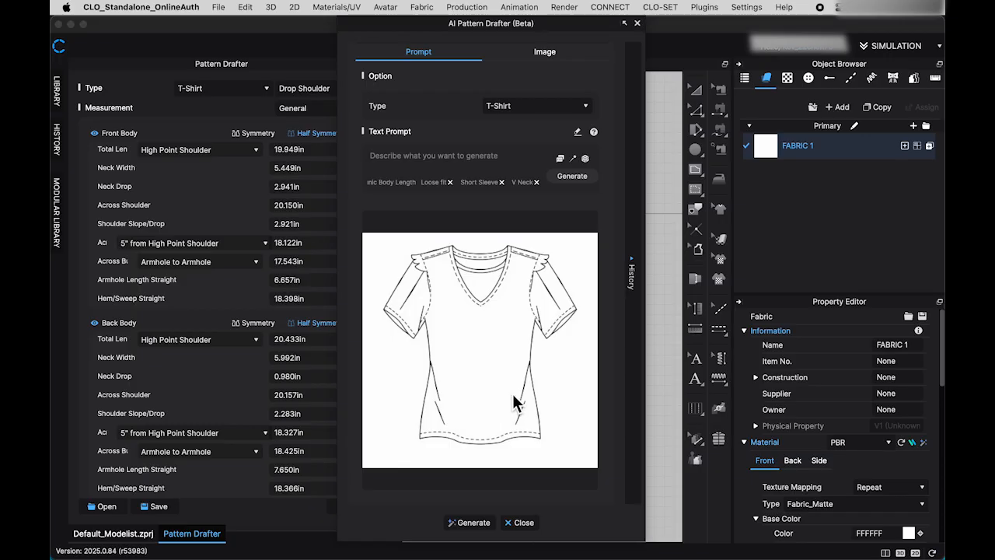
mouse_move(546, 410)
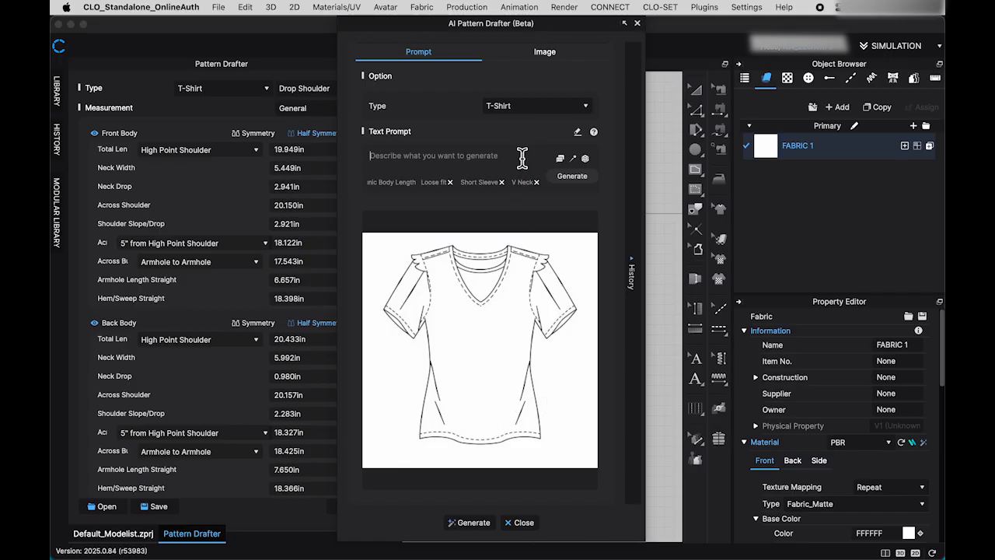
- Replace the V Neck keyword with a typed 'Oversize drop shoulder sleeve t-shirt' prompt and generate the sketch
click(535, 182)
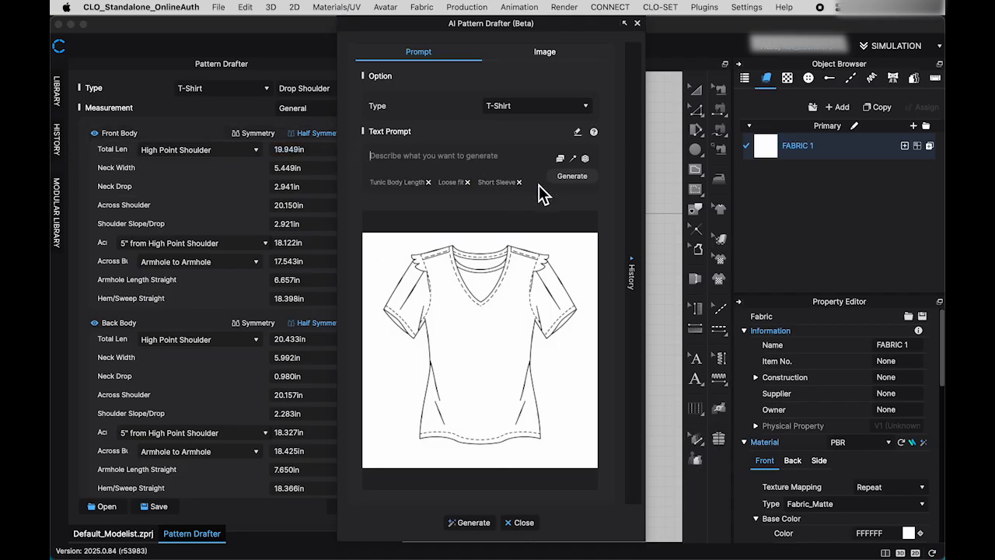
text(Oversize drop shoulder sleeve t)
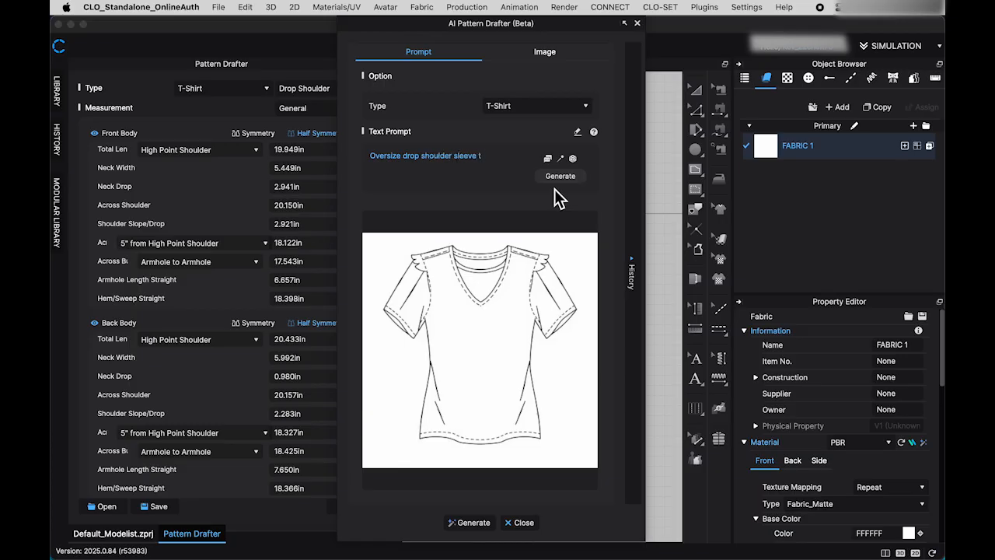
click(559, 175)
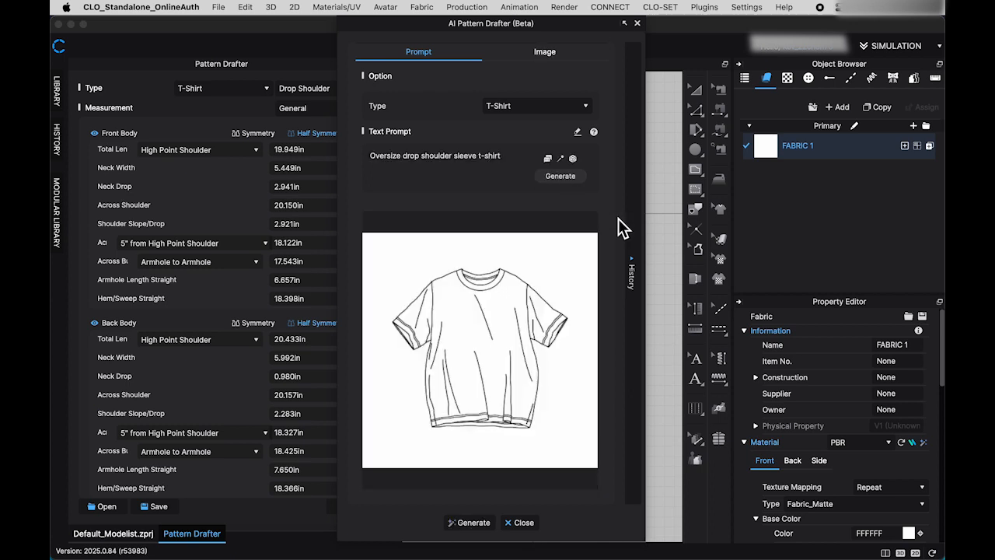
mouse_move(474, 522)
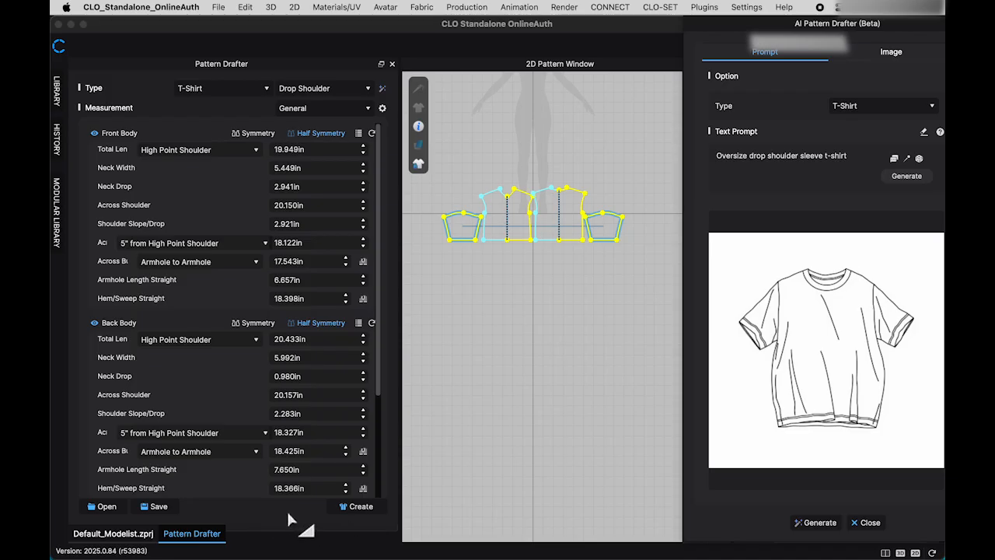
mouse_move(264, 163)
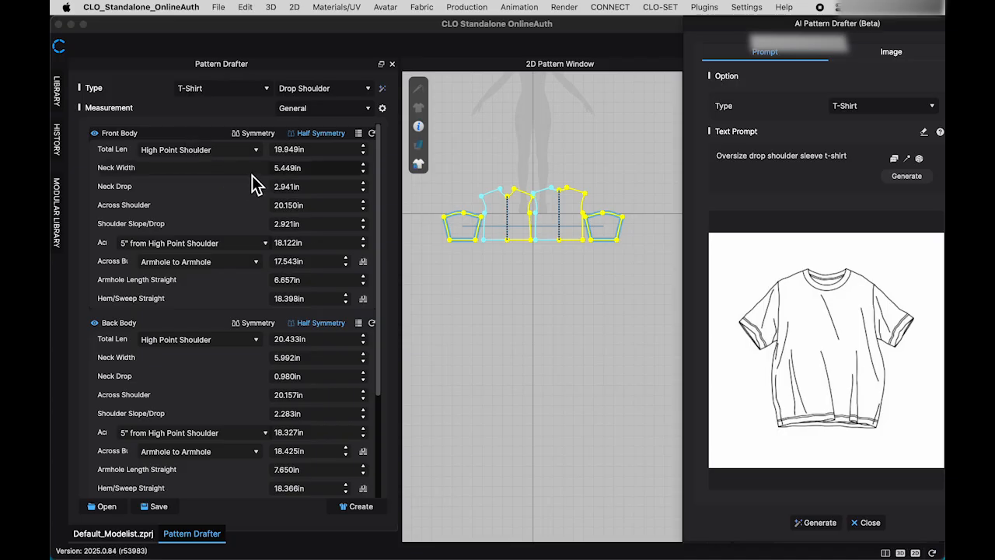
mouse_move(379, 149)
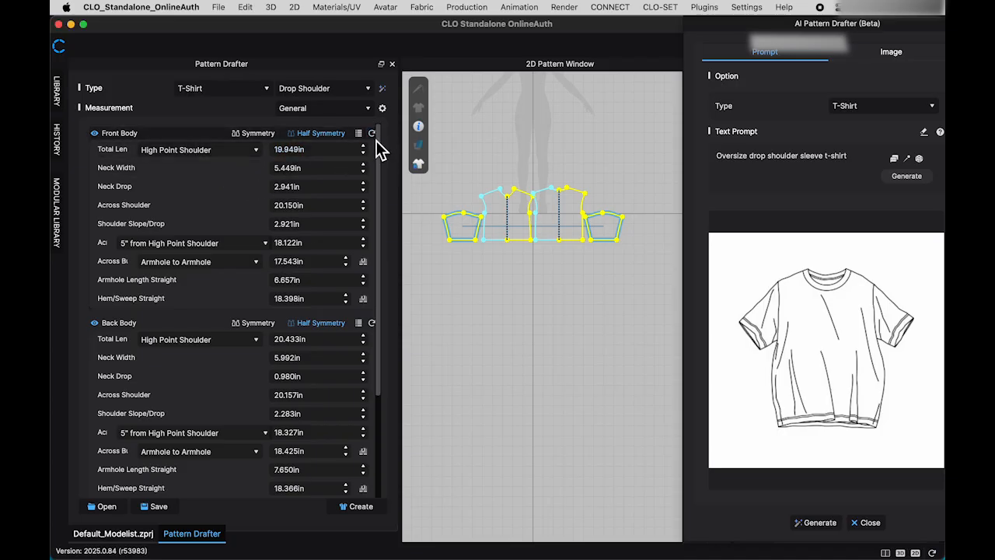
mouse_move(215, 148)
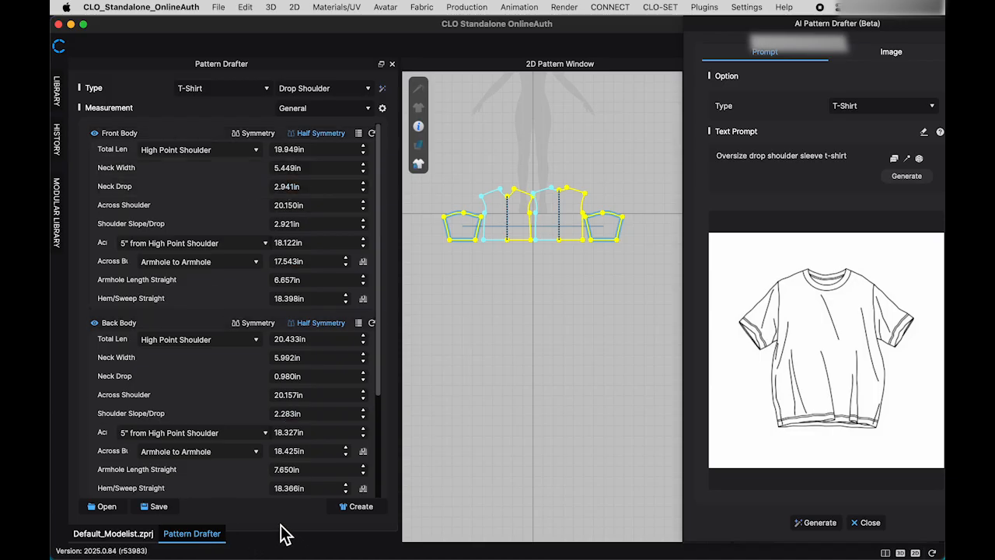
mouse_move(326, 541)
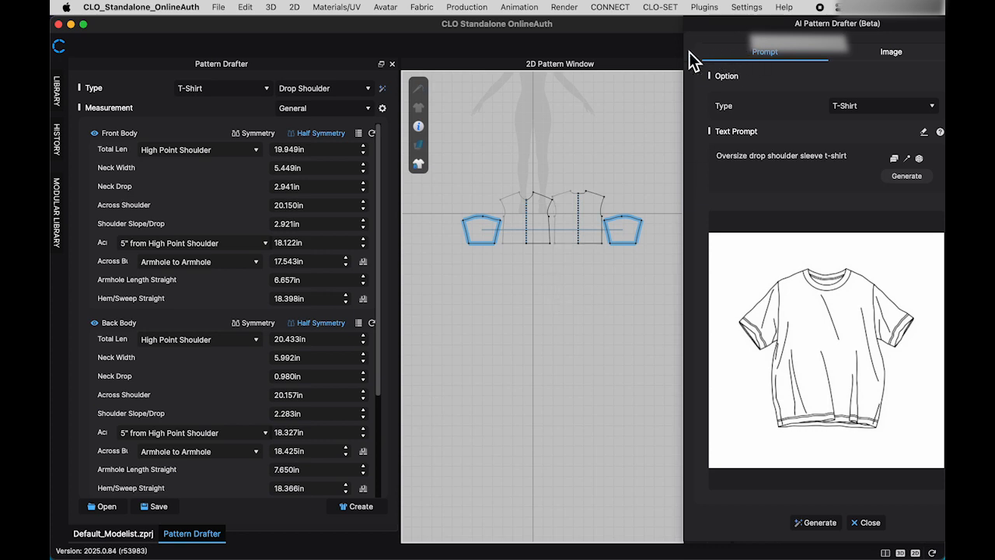
- Close the AI Pattern Drafter panel, leaving the 2D pattern window empty
click(780, 155)
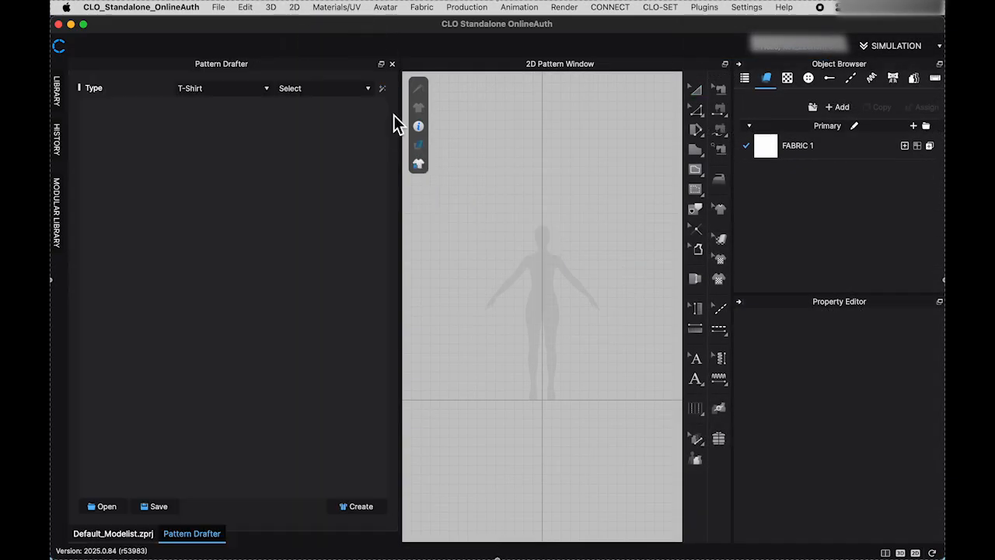
- Switch the AI Pattern Drafter to Image mode and try loading a garment sketch
click(356, 507)
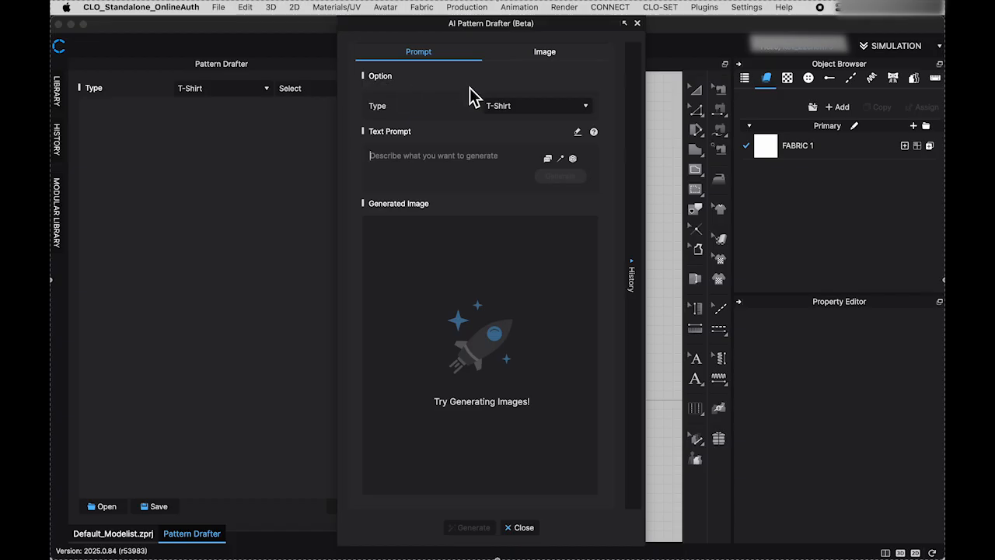
click(544, 51)
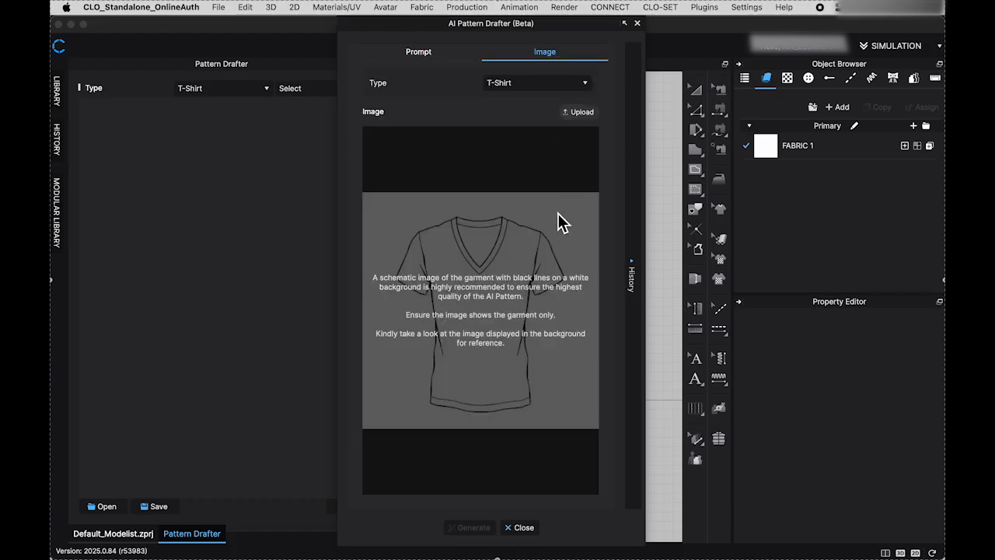
click(578, 112)
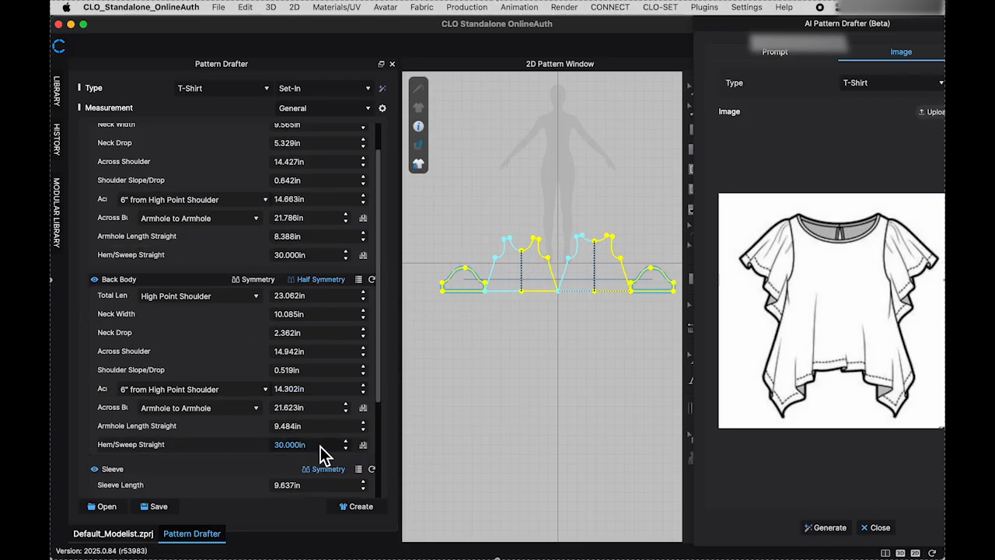
scroll(down, 3)
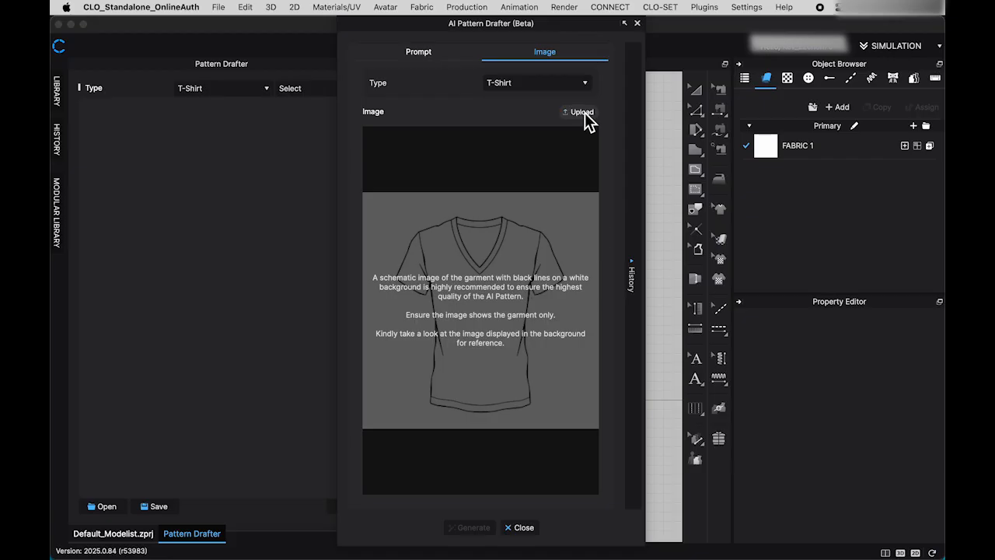
- Upload the Desktop screenshot of the flutter-sleeve sketch and draft its T-shirt pieces into the 2D window
click(579, 112)
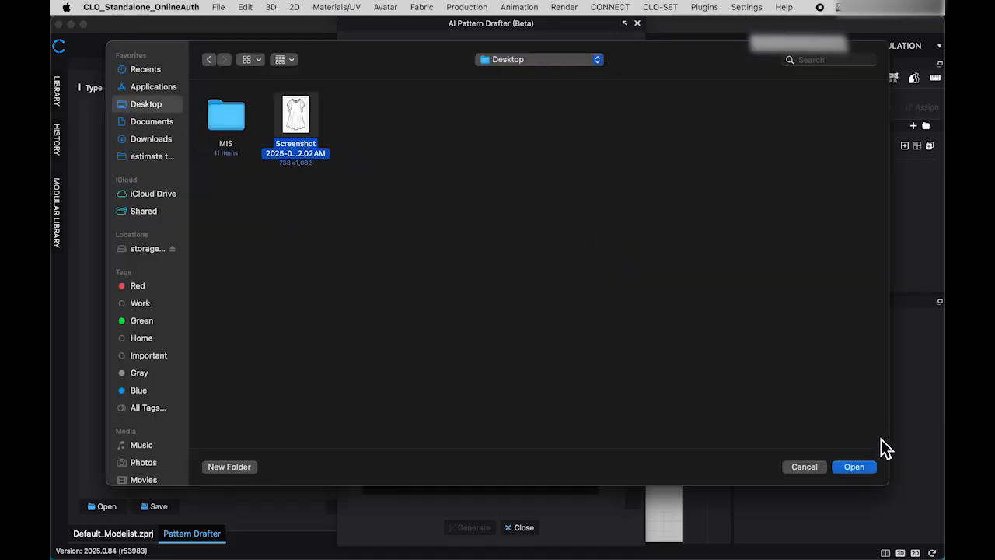
click(853, 467)
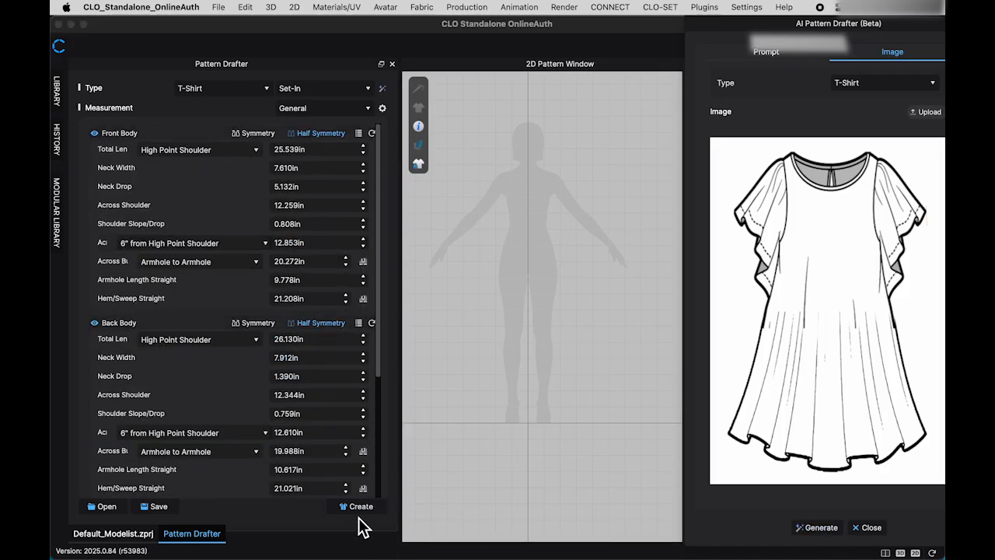
click(361, 507)
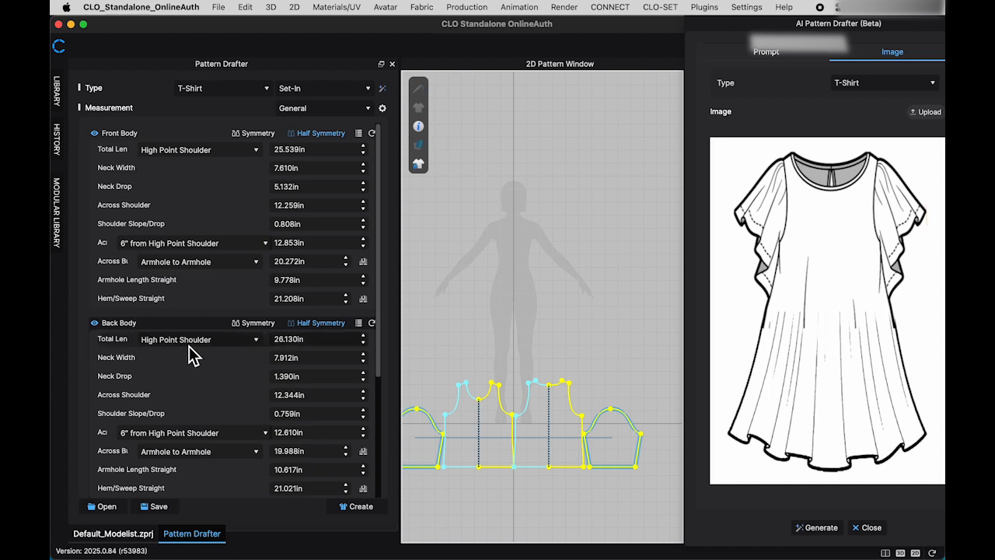
- Raise the Front and Back Body Total Length and create the garment draped on the avatar
scroll(down, 3)
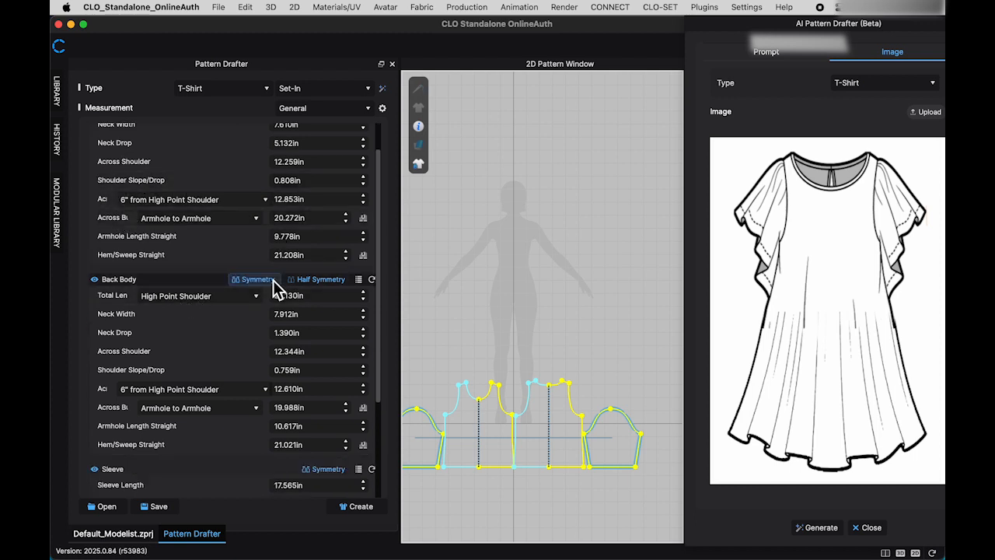
scroll(up, 3)
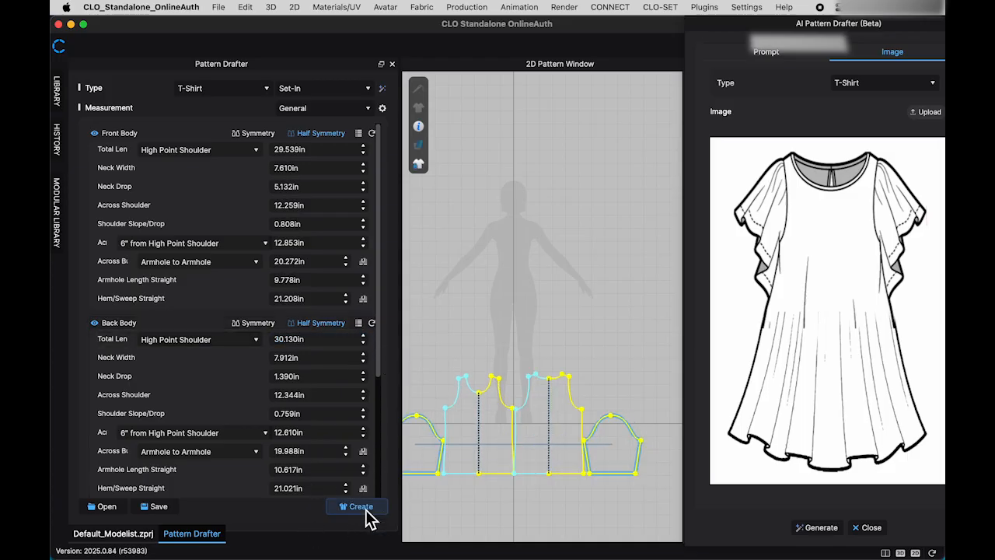
click(357, 507)
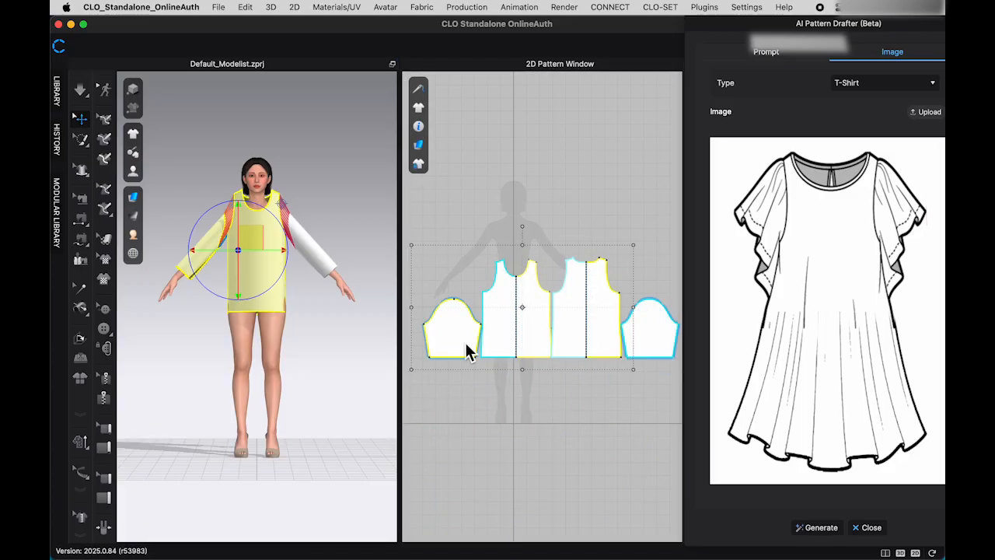